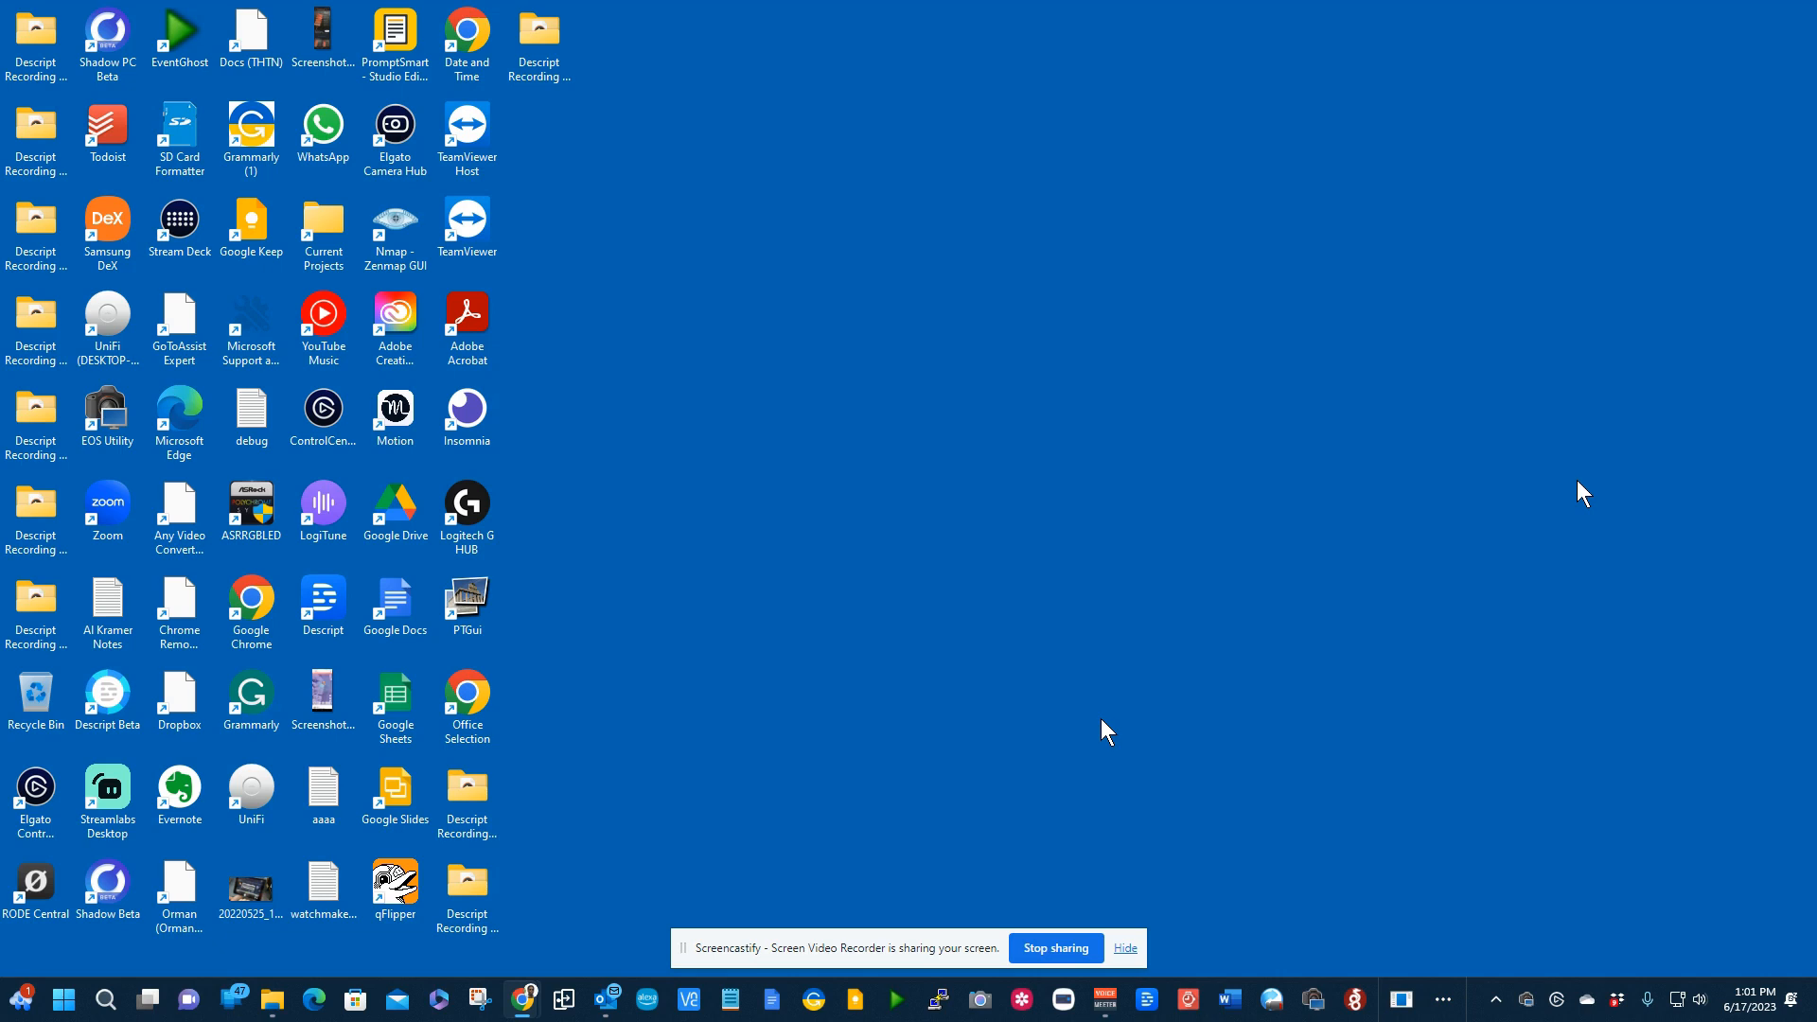
Step: Open Windows Search from the taskbar search icon
{"action": "left_click", "coordinate": [104, 997]}
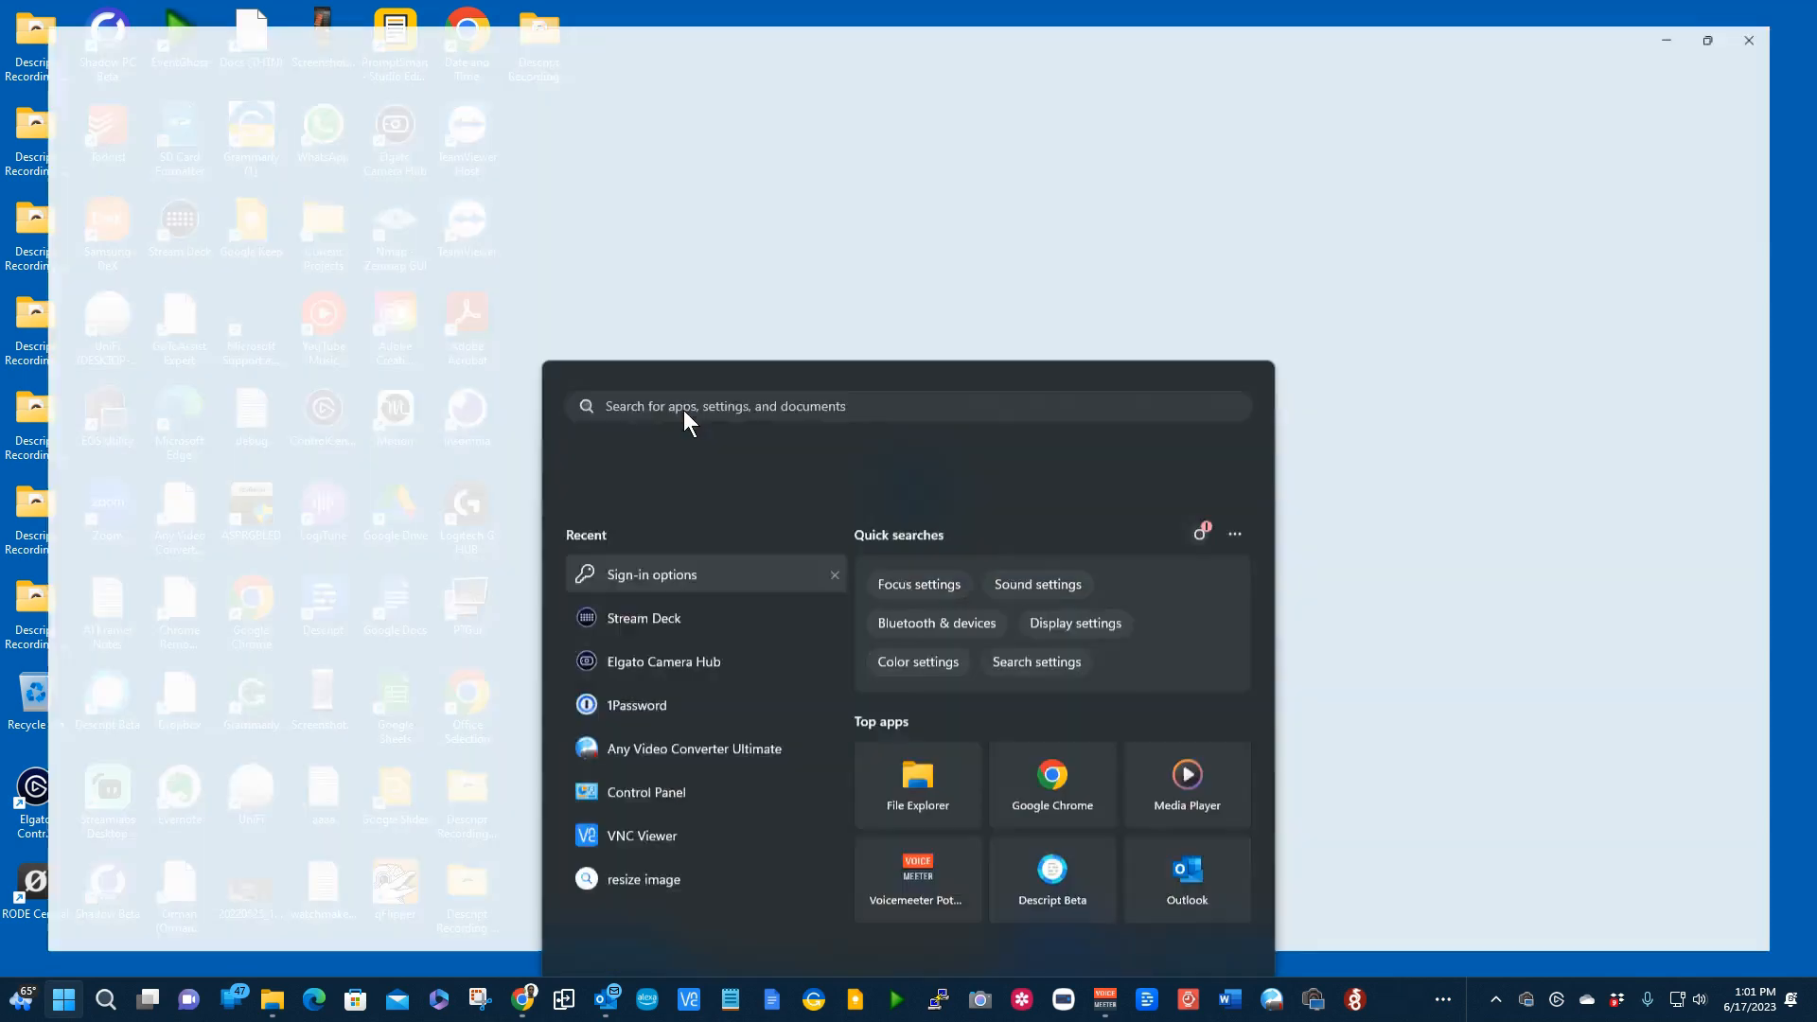
Step: Open Settings > Accounts > Sign-in options from the recent search result
{"action": "left_click", "coordinate": [651, 574]}
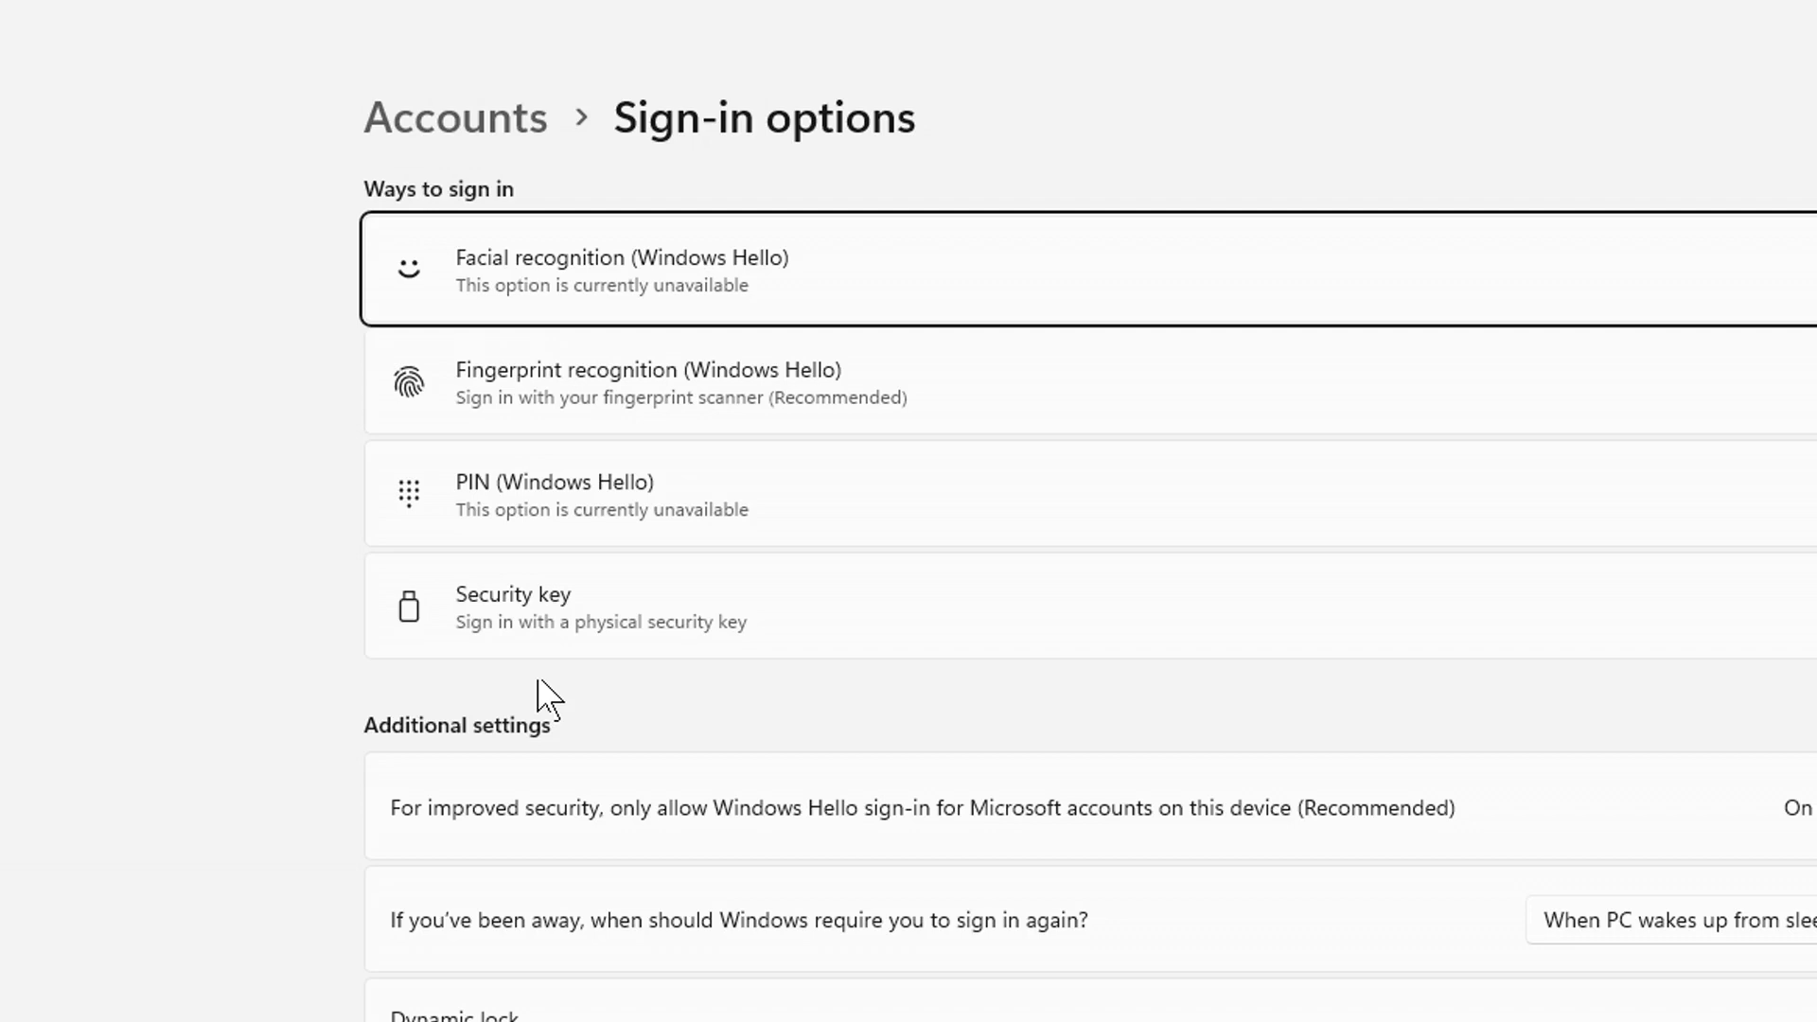
{"action": "mouse_move", "coordinate": [677, 638]}
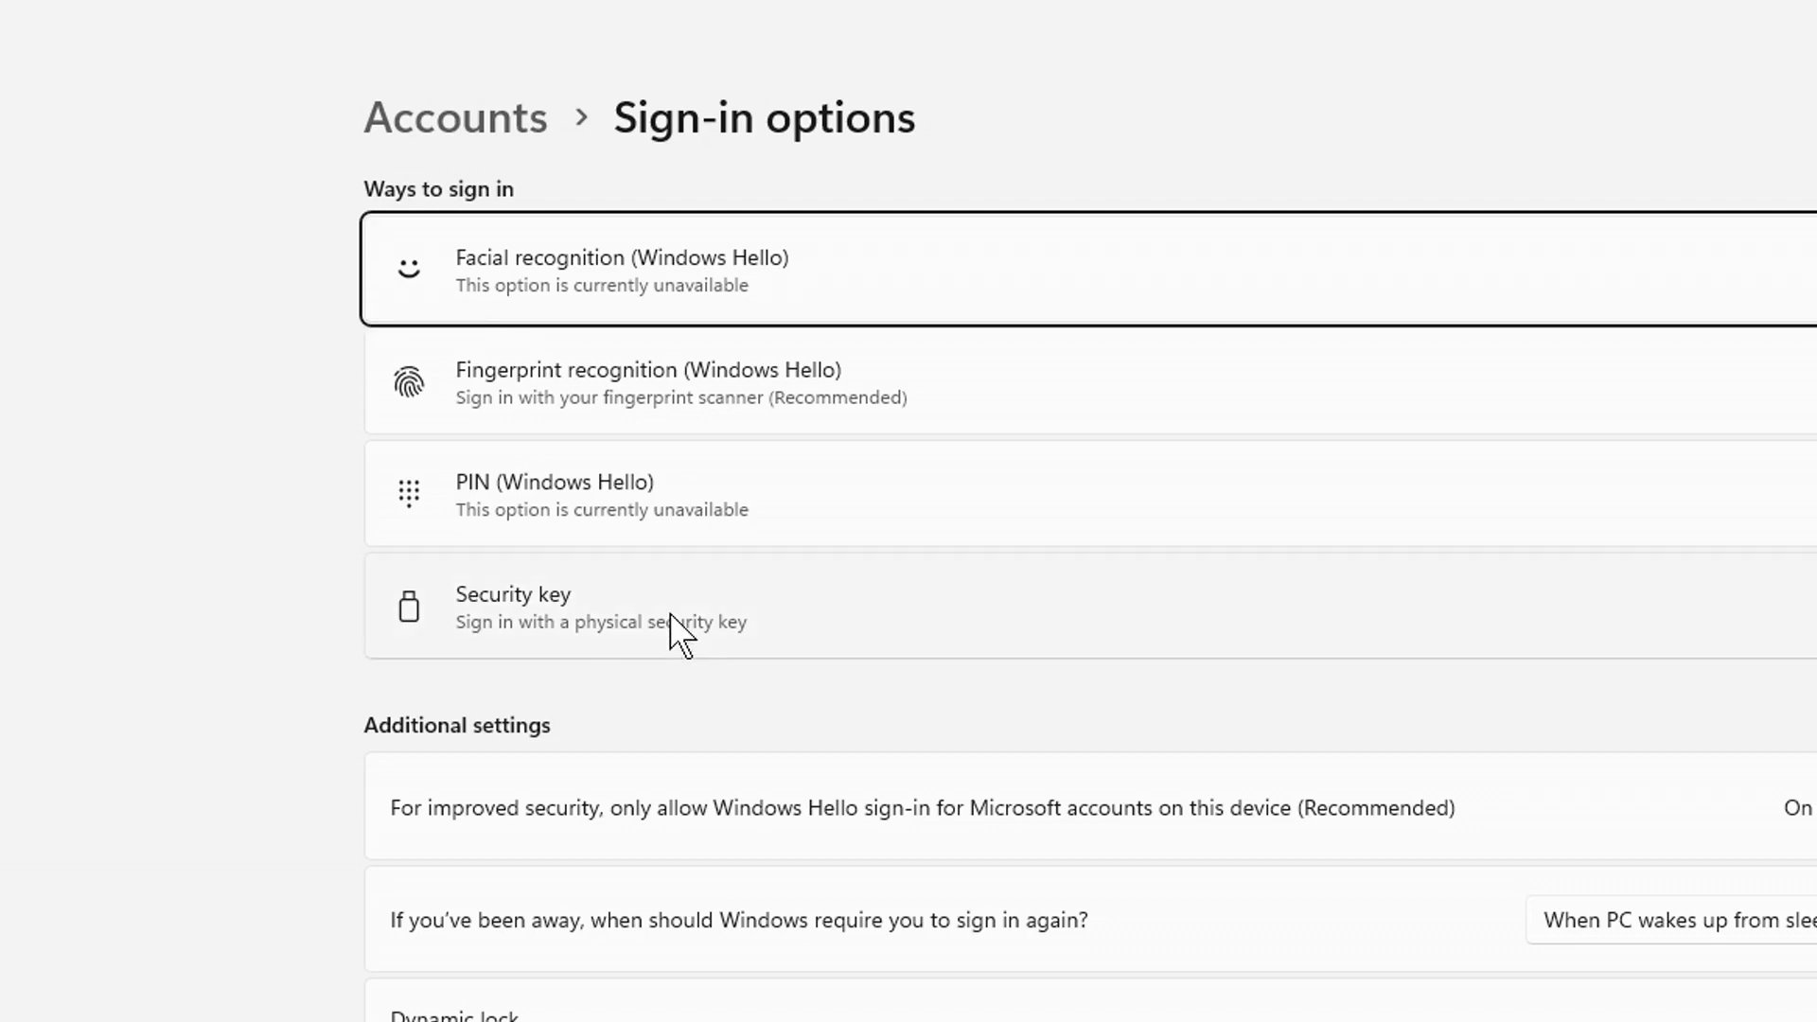
{"action": "mouse_move", "coordinate": [789, 282]}
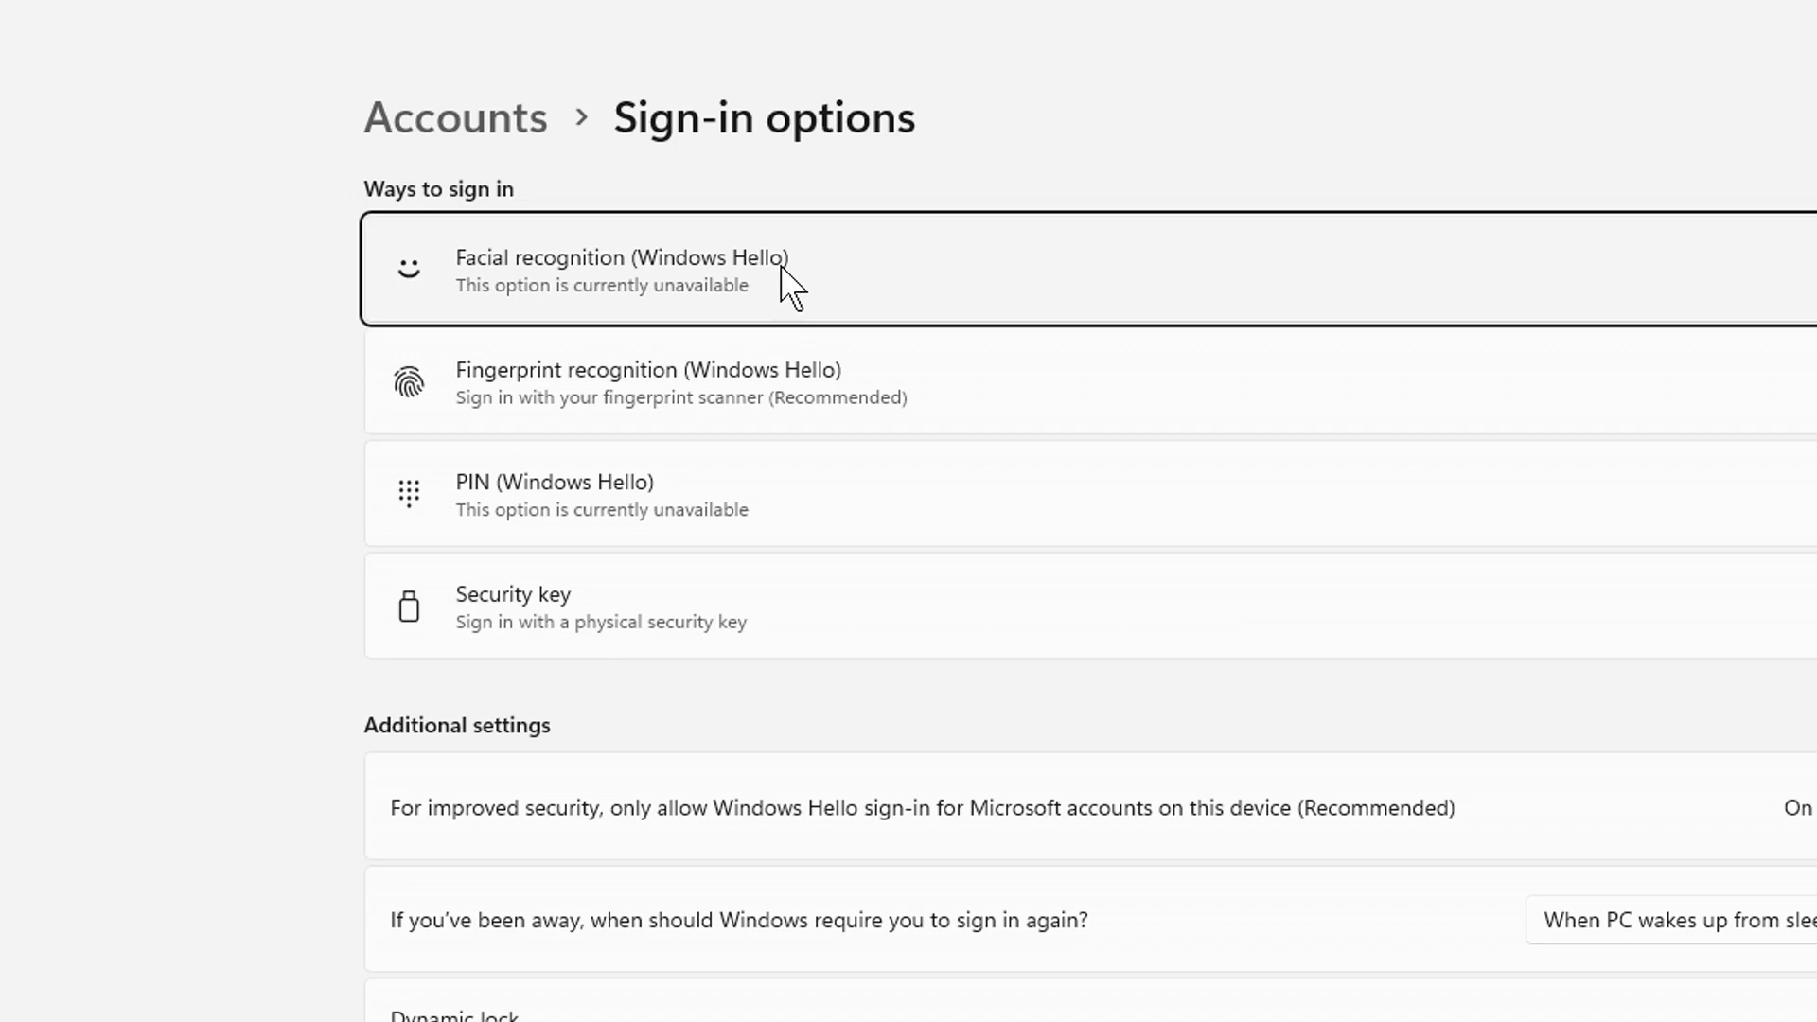
{"action": "mouse_move", "coordinate": [759, 423]}
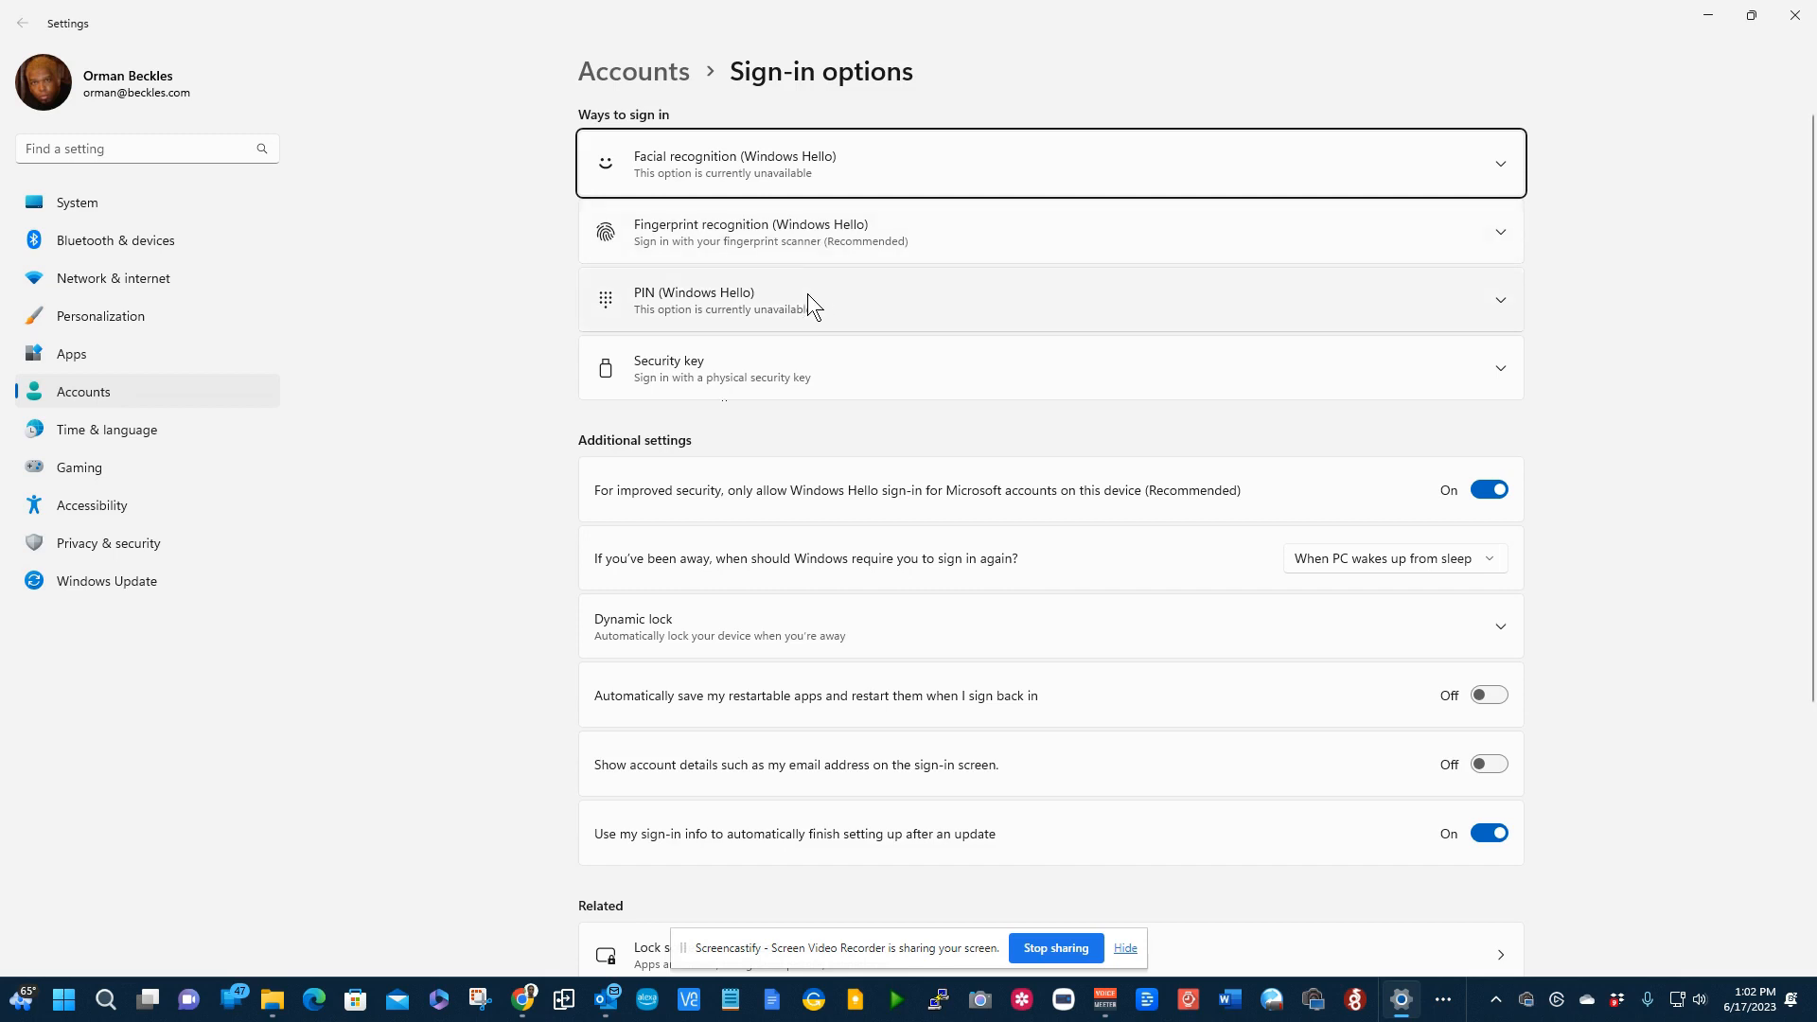
{"action": "mouse_move", "coordinate": [1037, 310]}
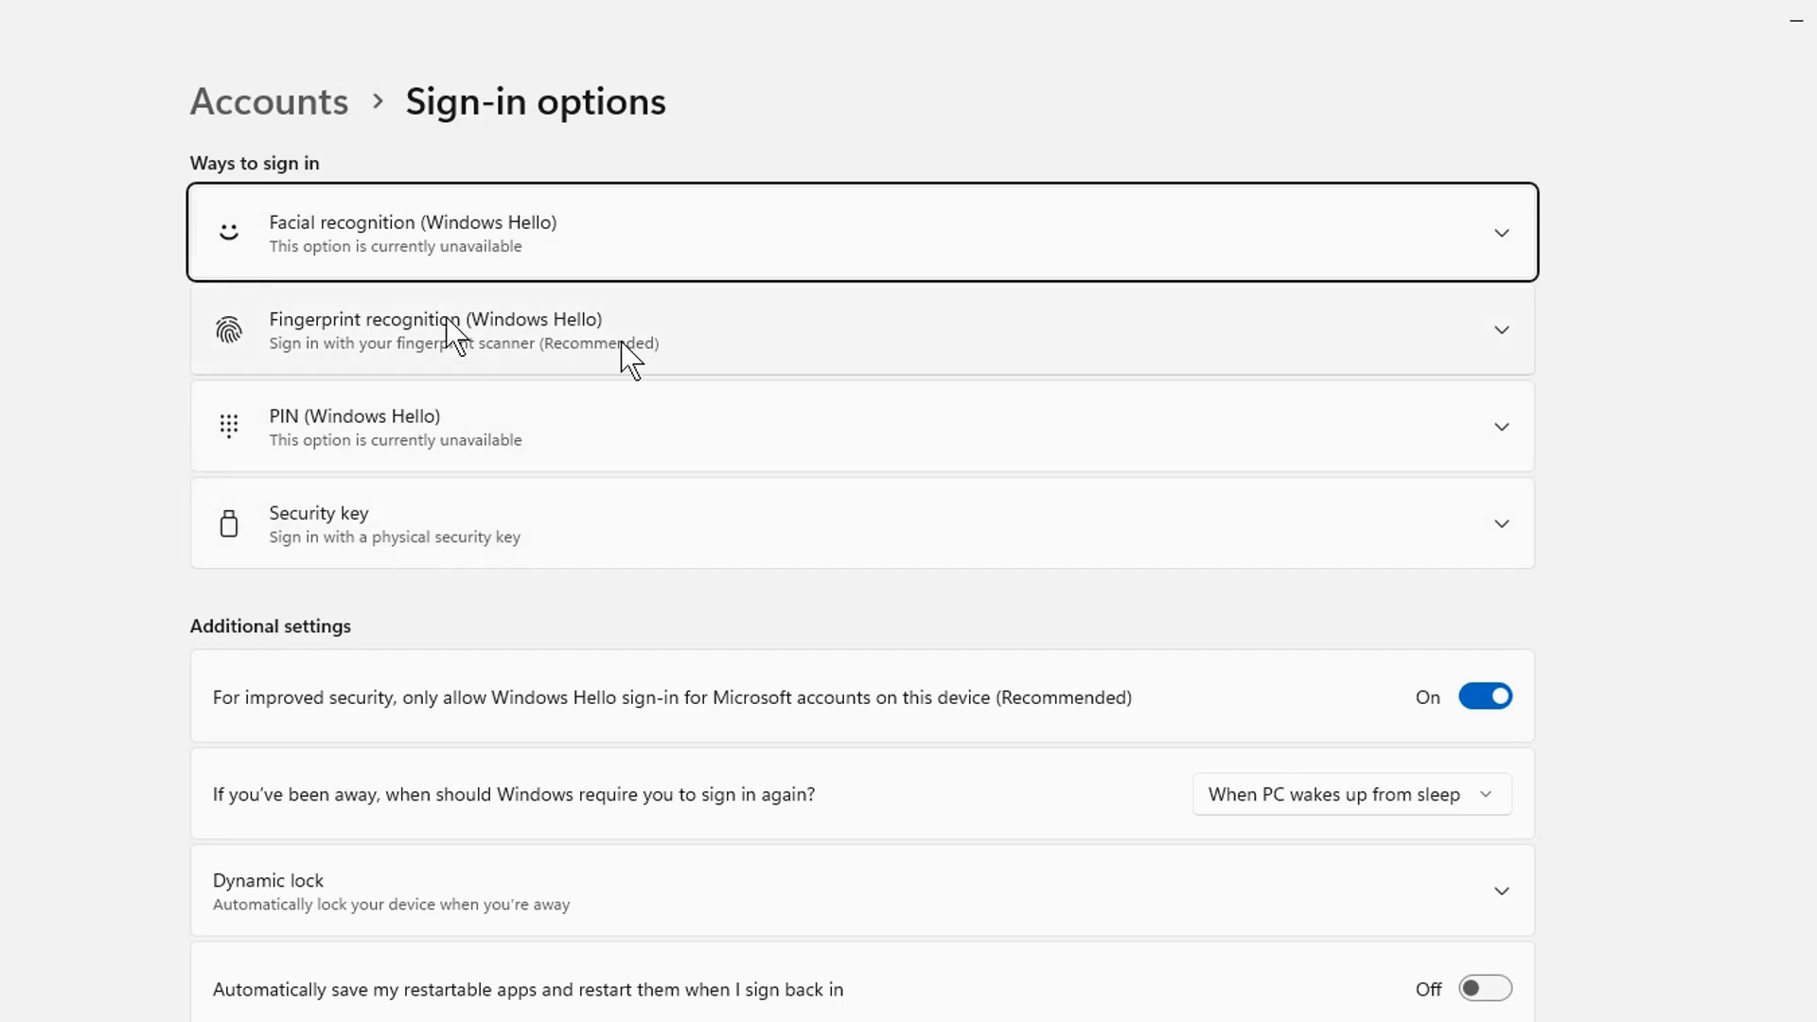
{"action": "mouse_move", "coordinate": [491, 534]}
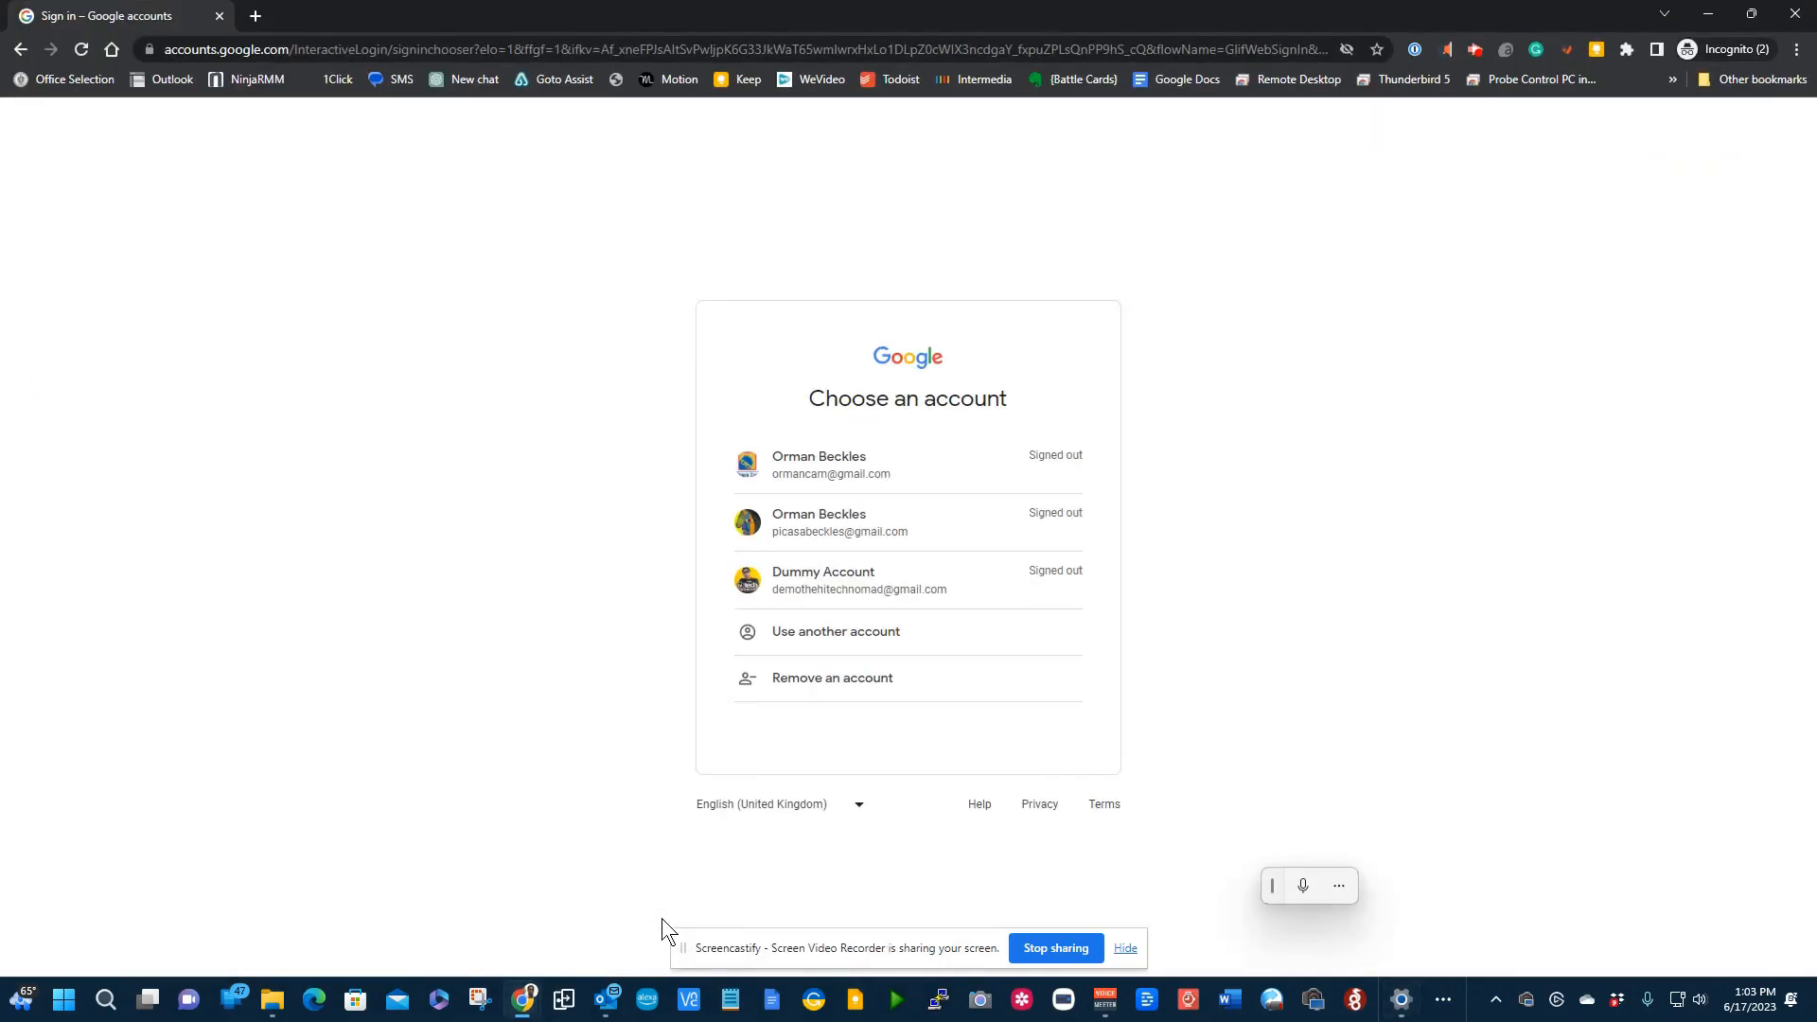
{"action": "mouse_move", "coordinate": [455, 553]}
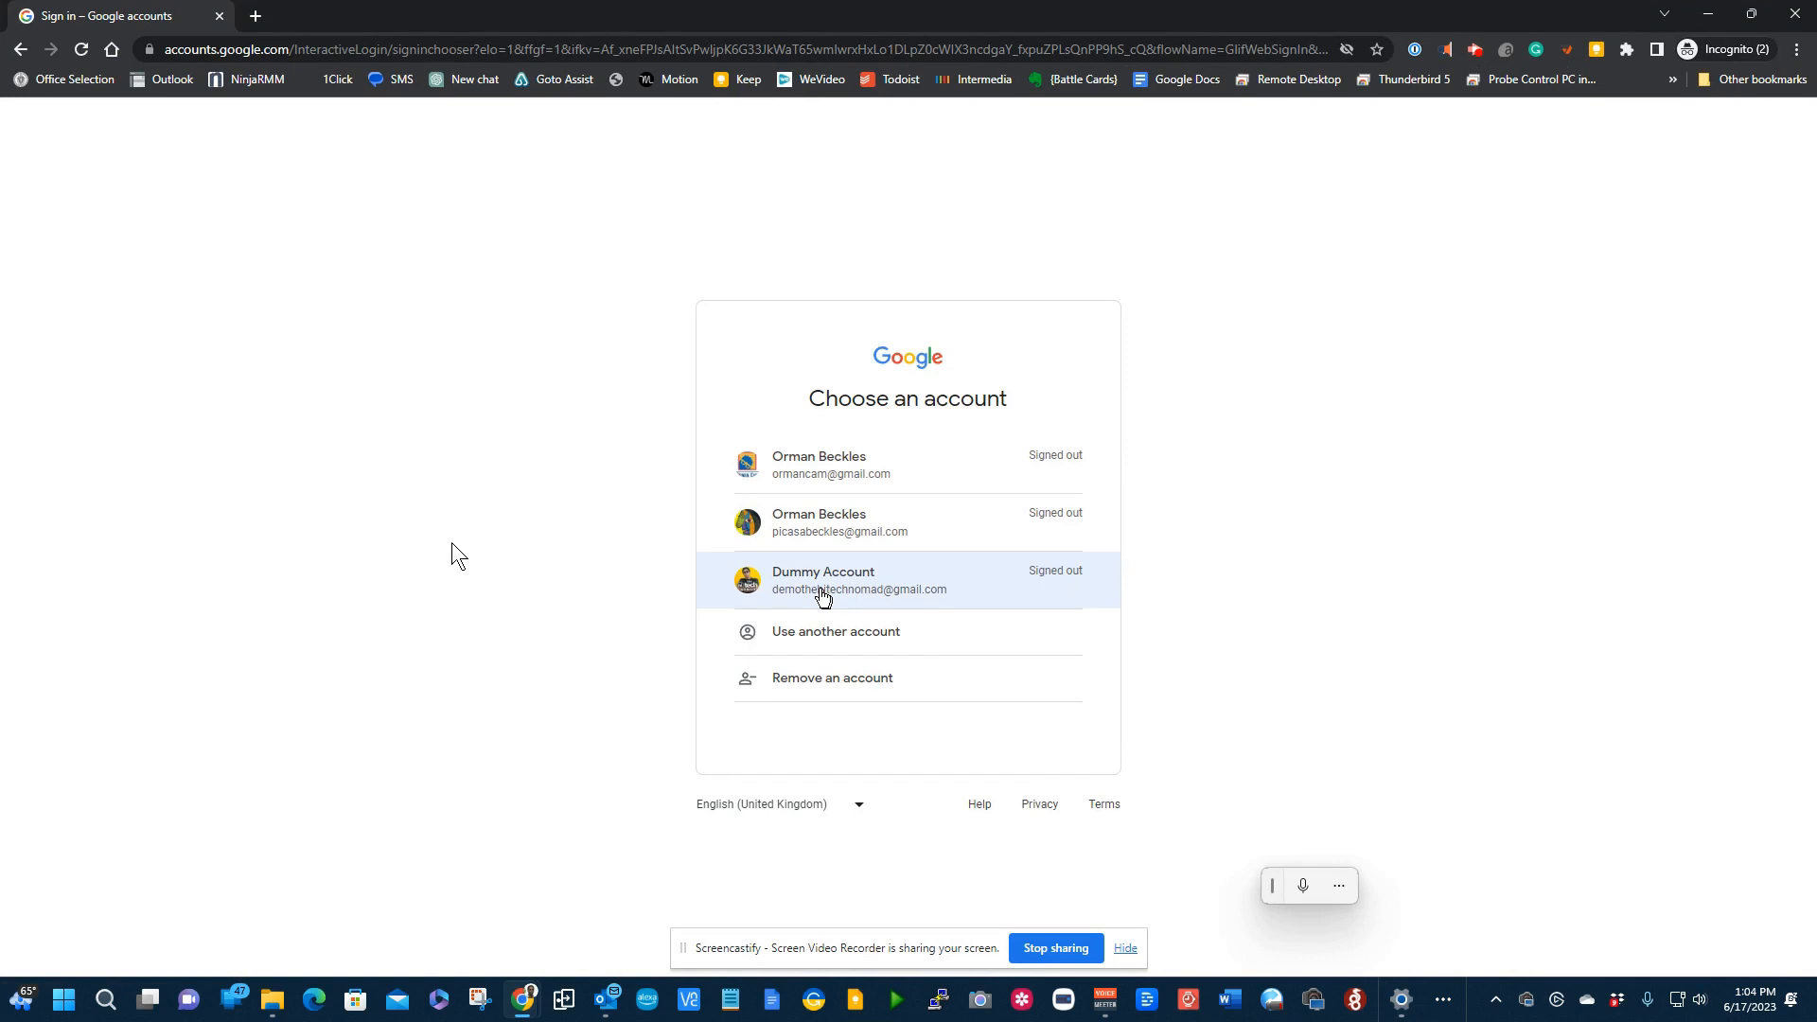
Step: Sign in as Dummy Account with its password and show the Google apps grid
{"action": "left_click", "coordinate": [858, 579]}
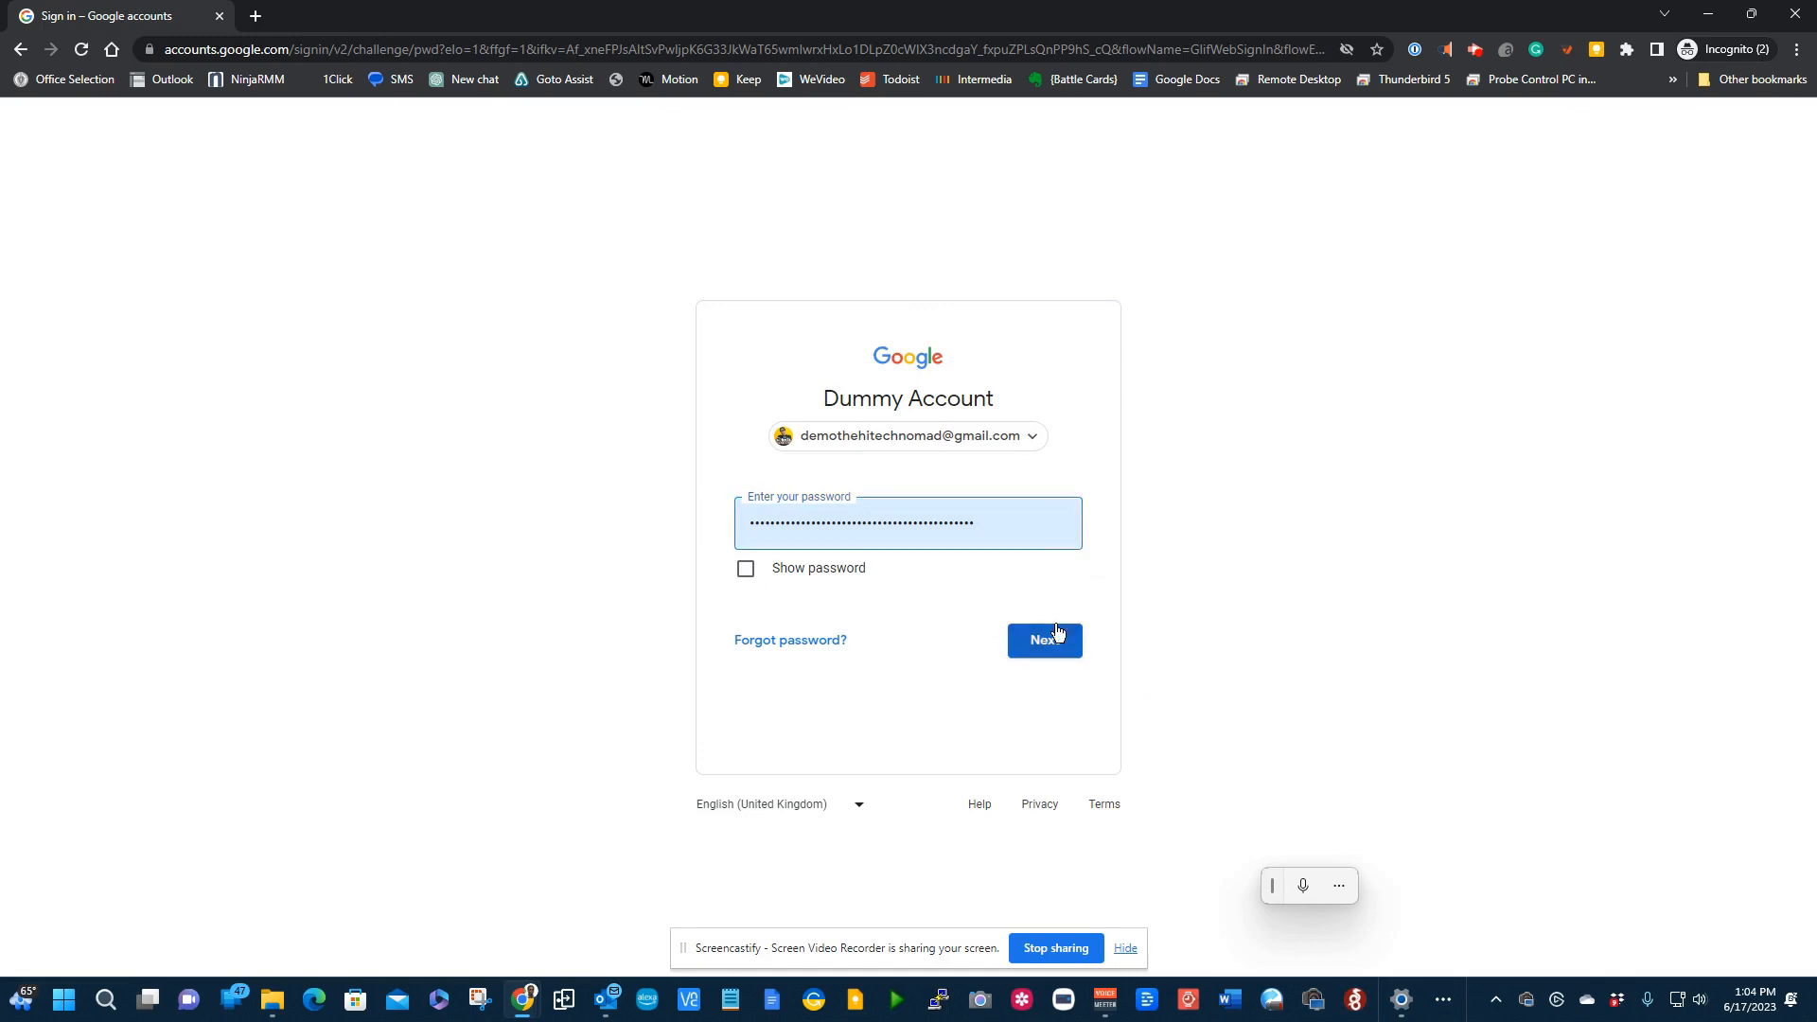
{"action": "left_click", "coordinate": [1043, 641]}
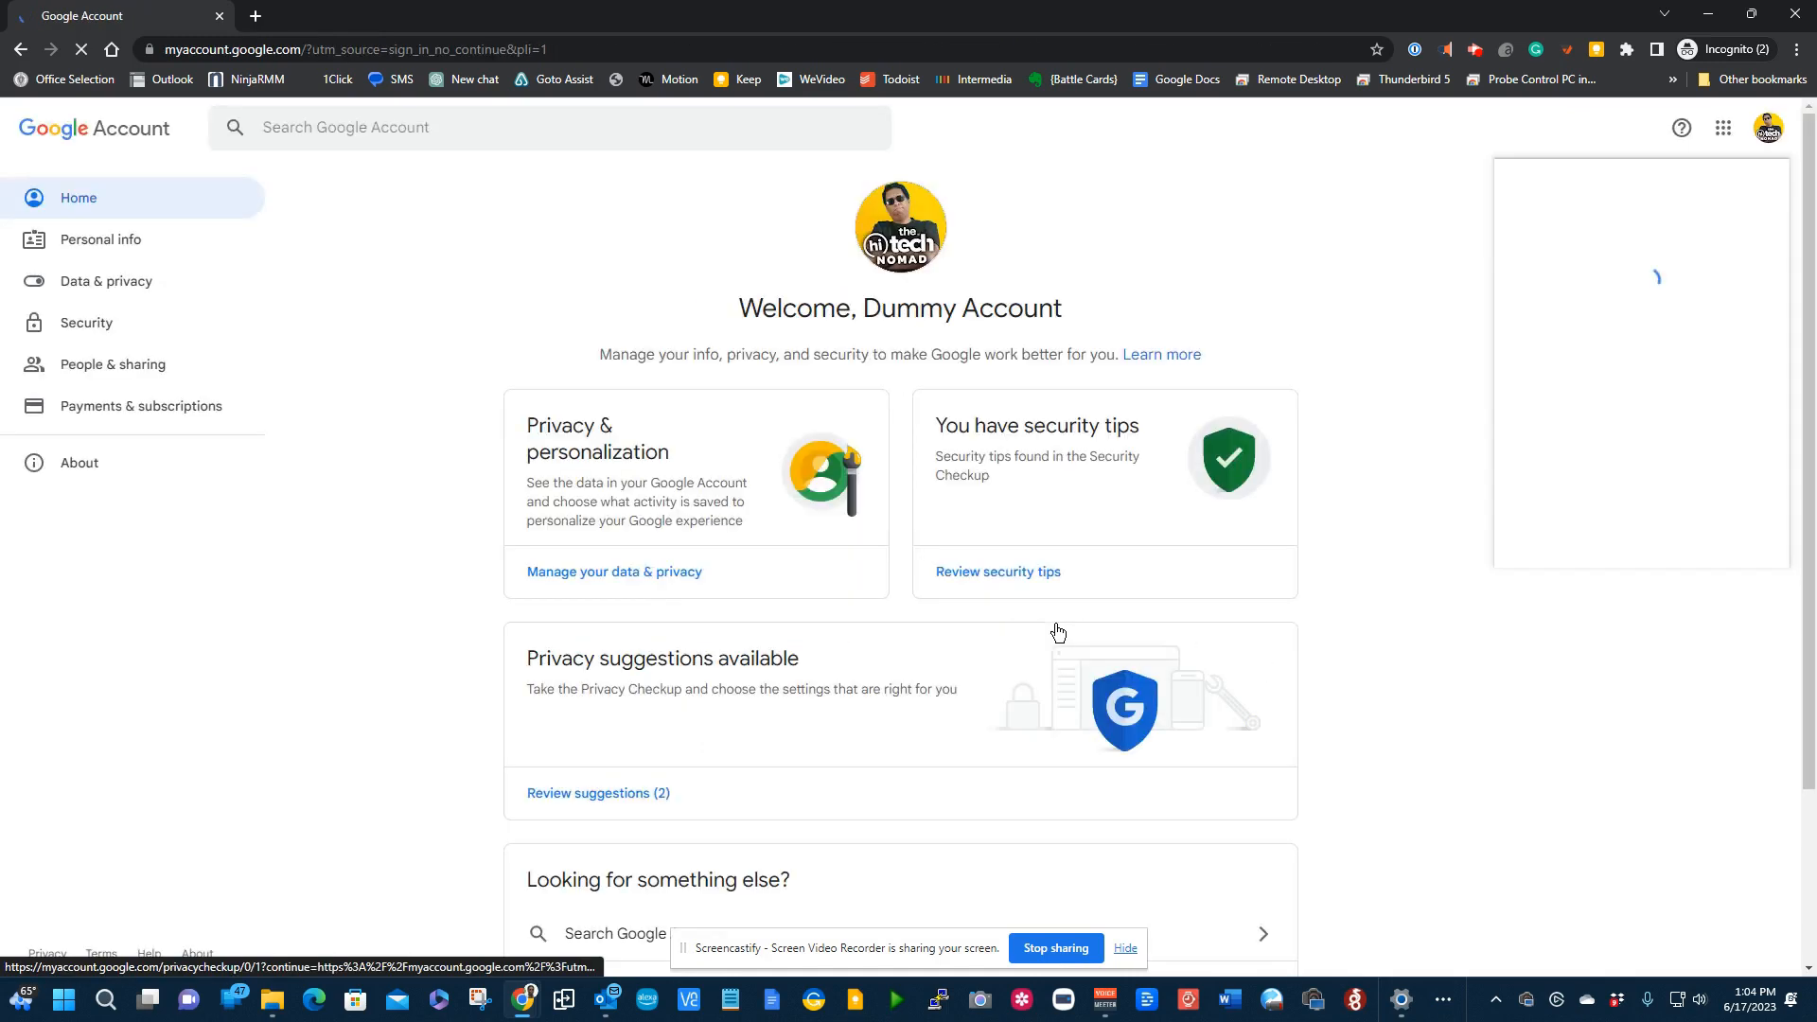
{"action": "left_click", "coordinate": [1723, 127]}
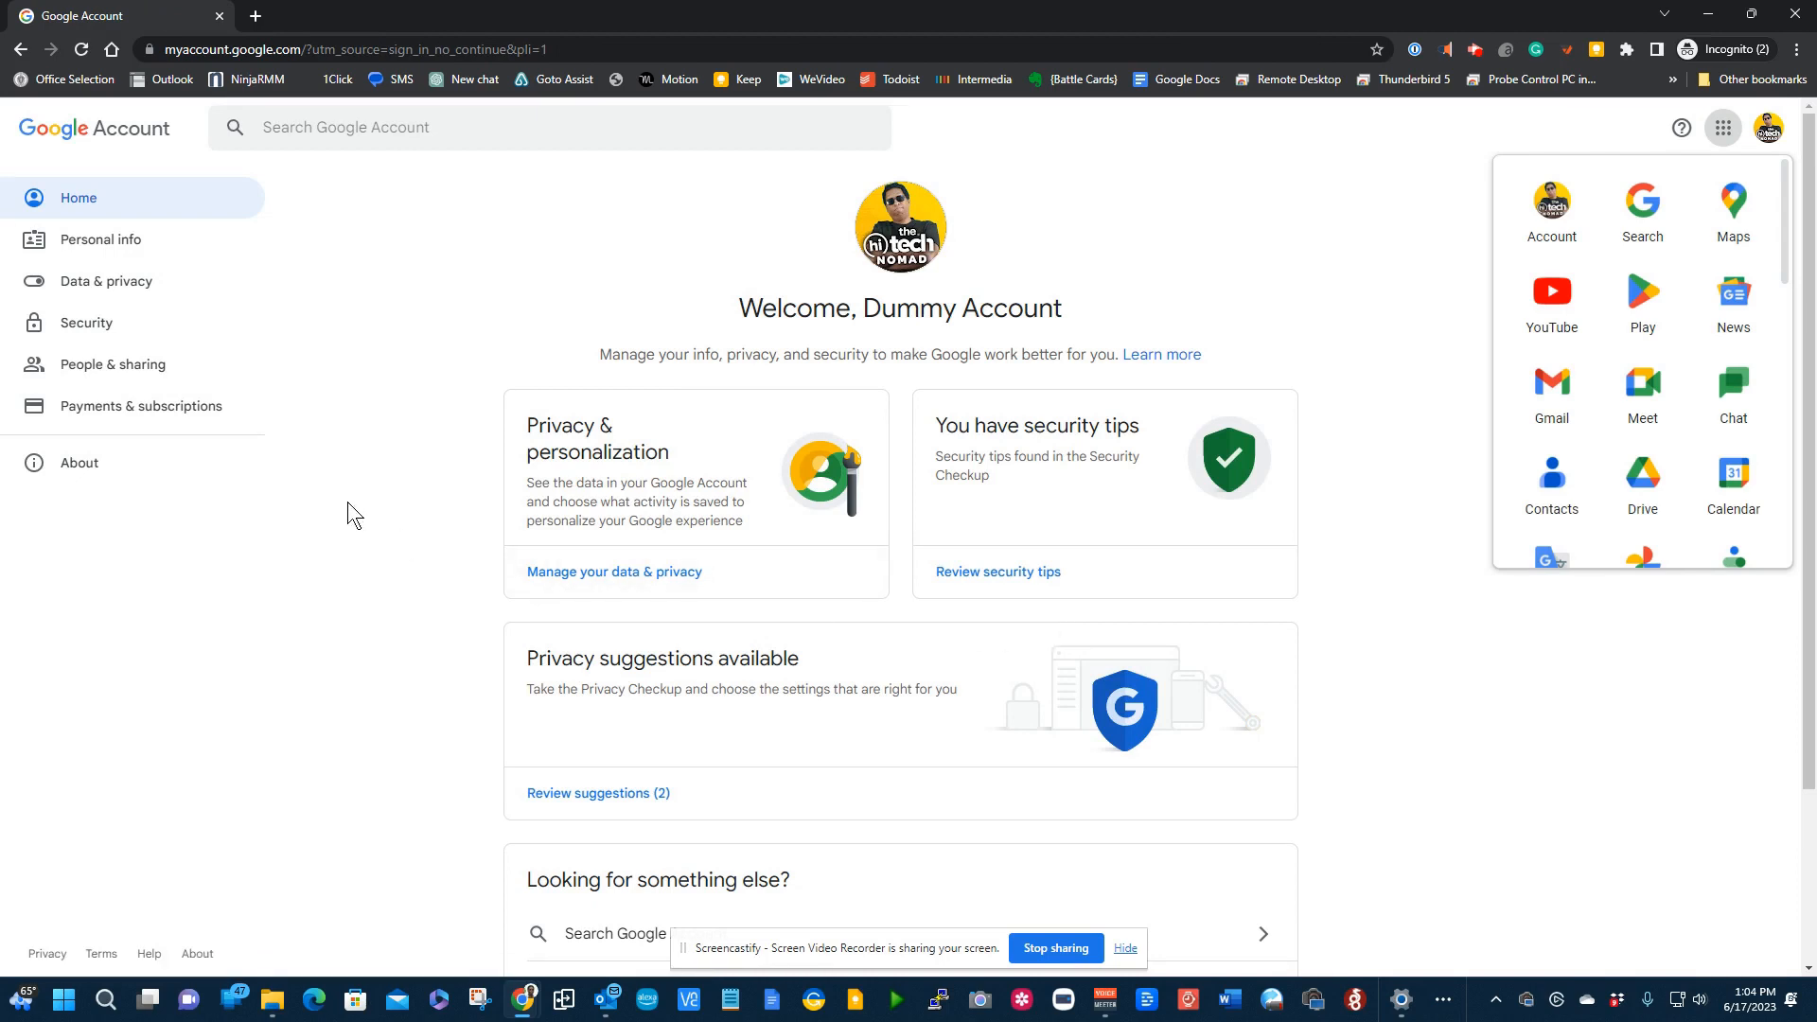
Step: Go to Security and select Passkeys under 'How you sign in to Google'
{"action": "left_click", "coordinate": [83, 322]}
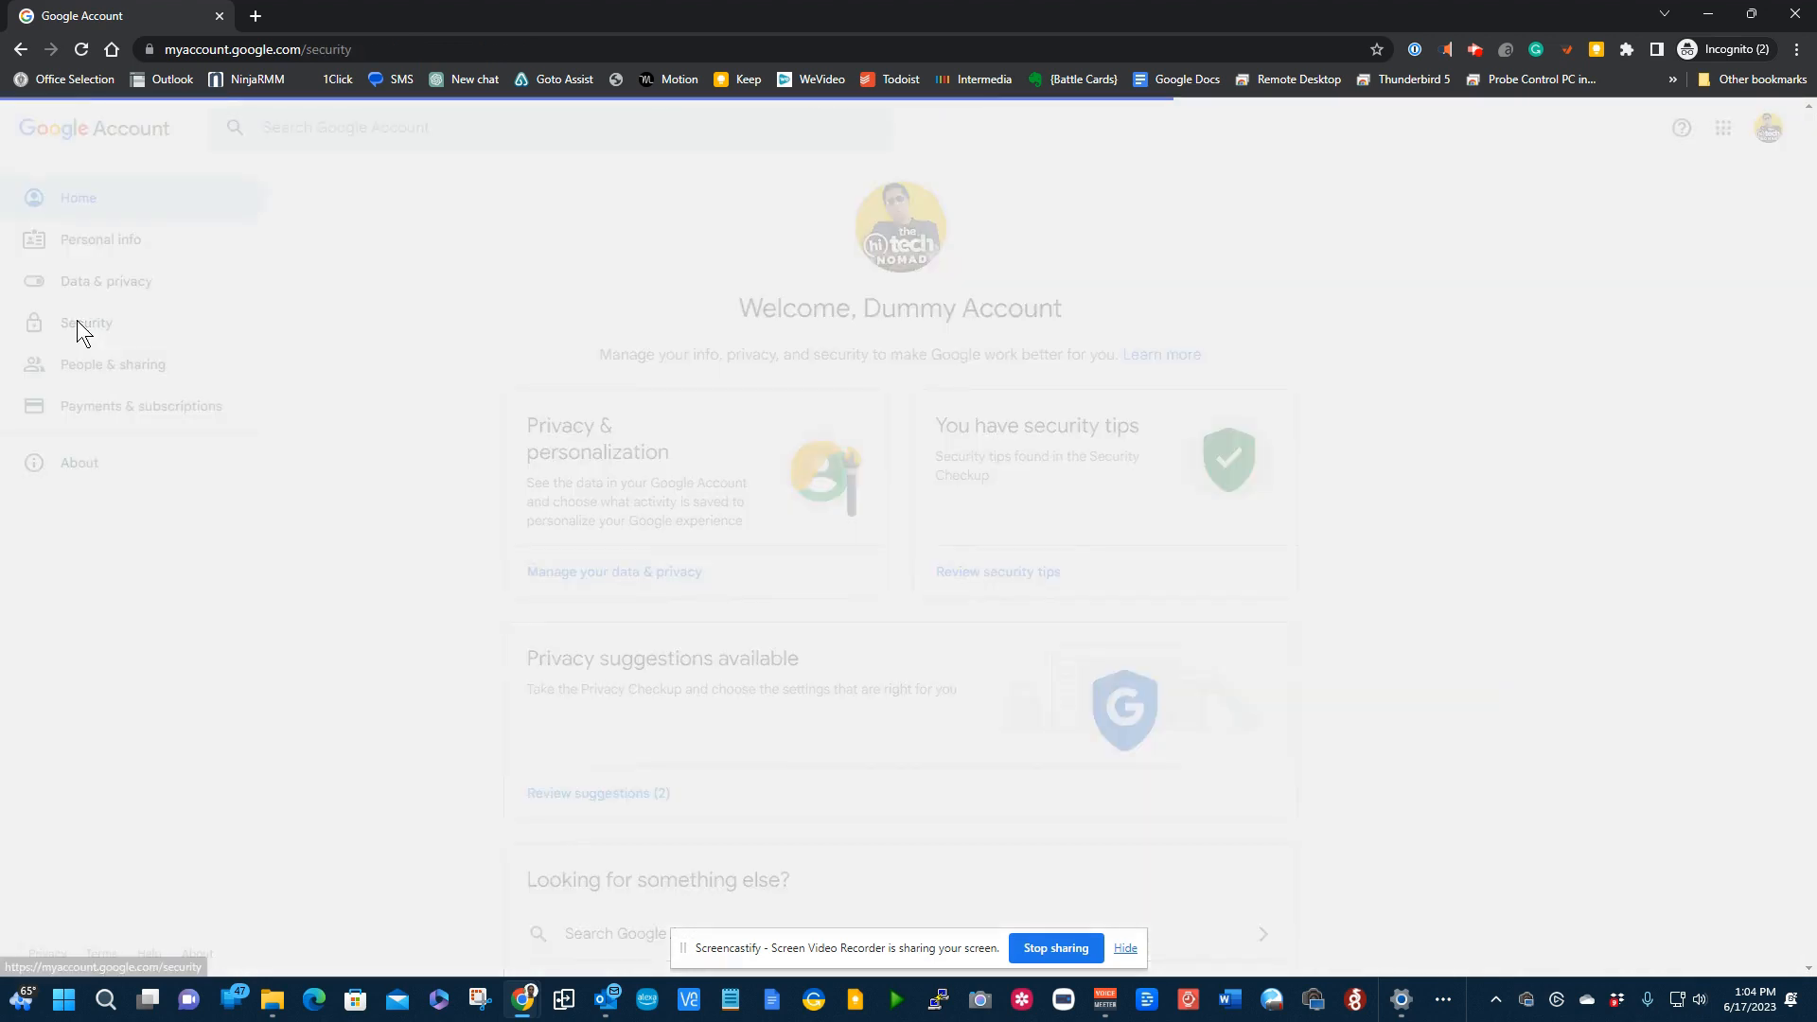
{"action": "left_click", "coordinate": [86, 322]}
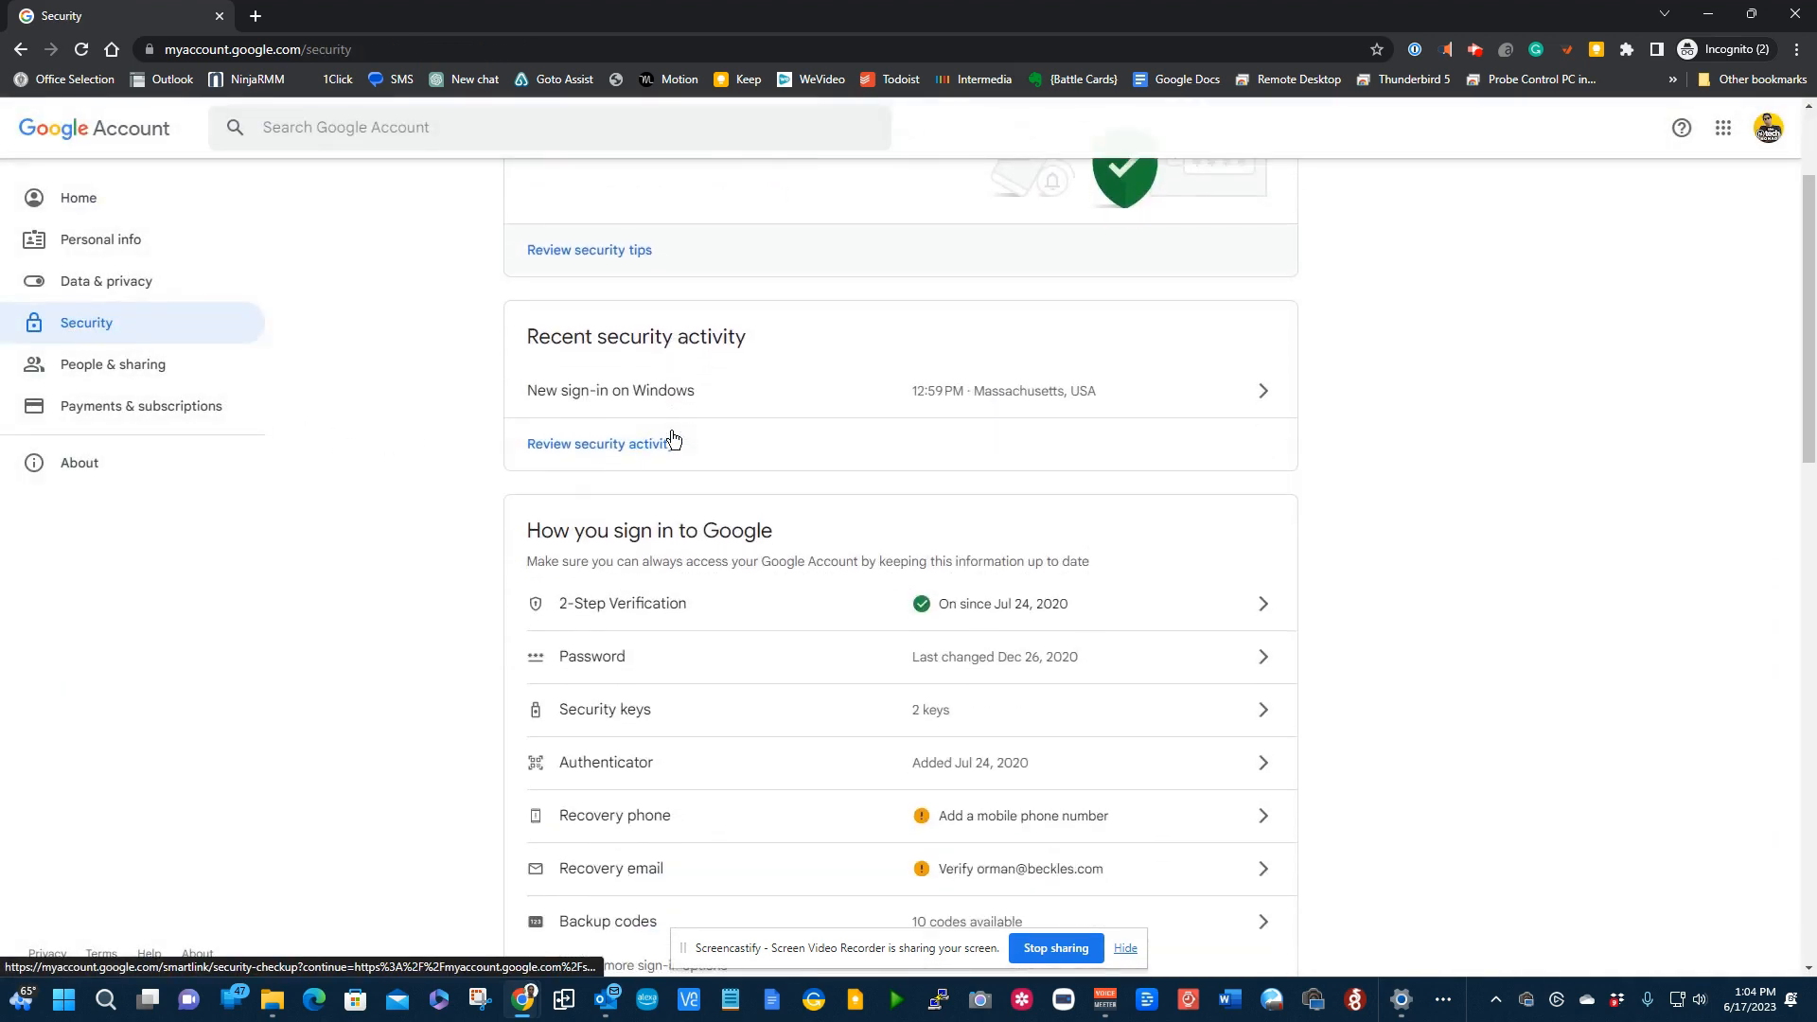
{"action": "scroll", "scroll_direction": "down", "scroll_amount": 3}
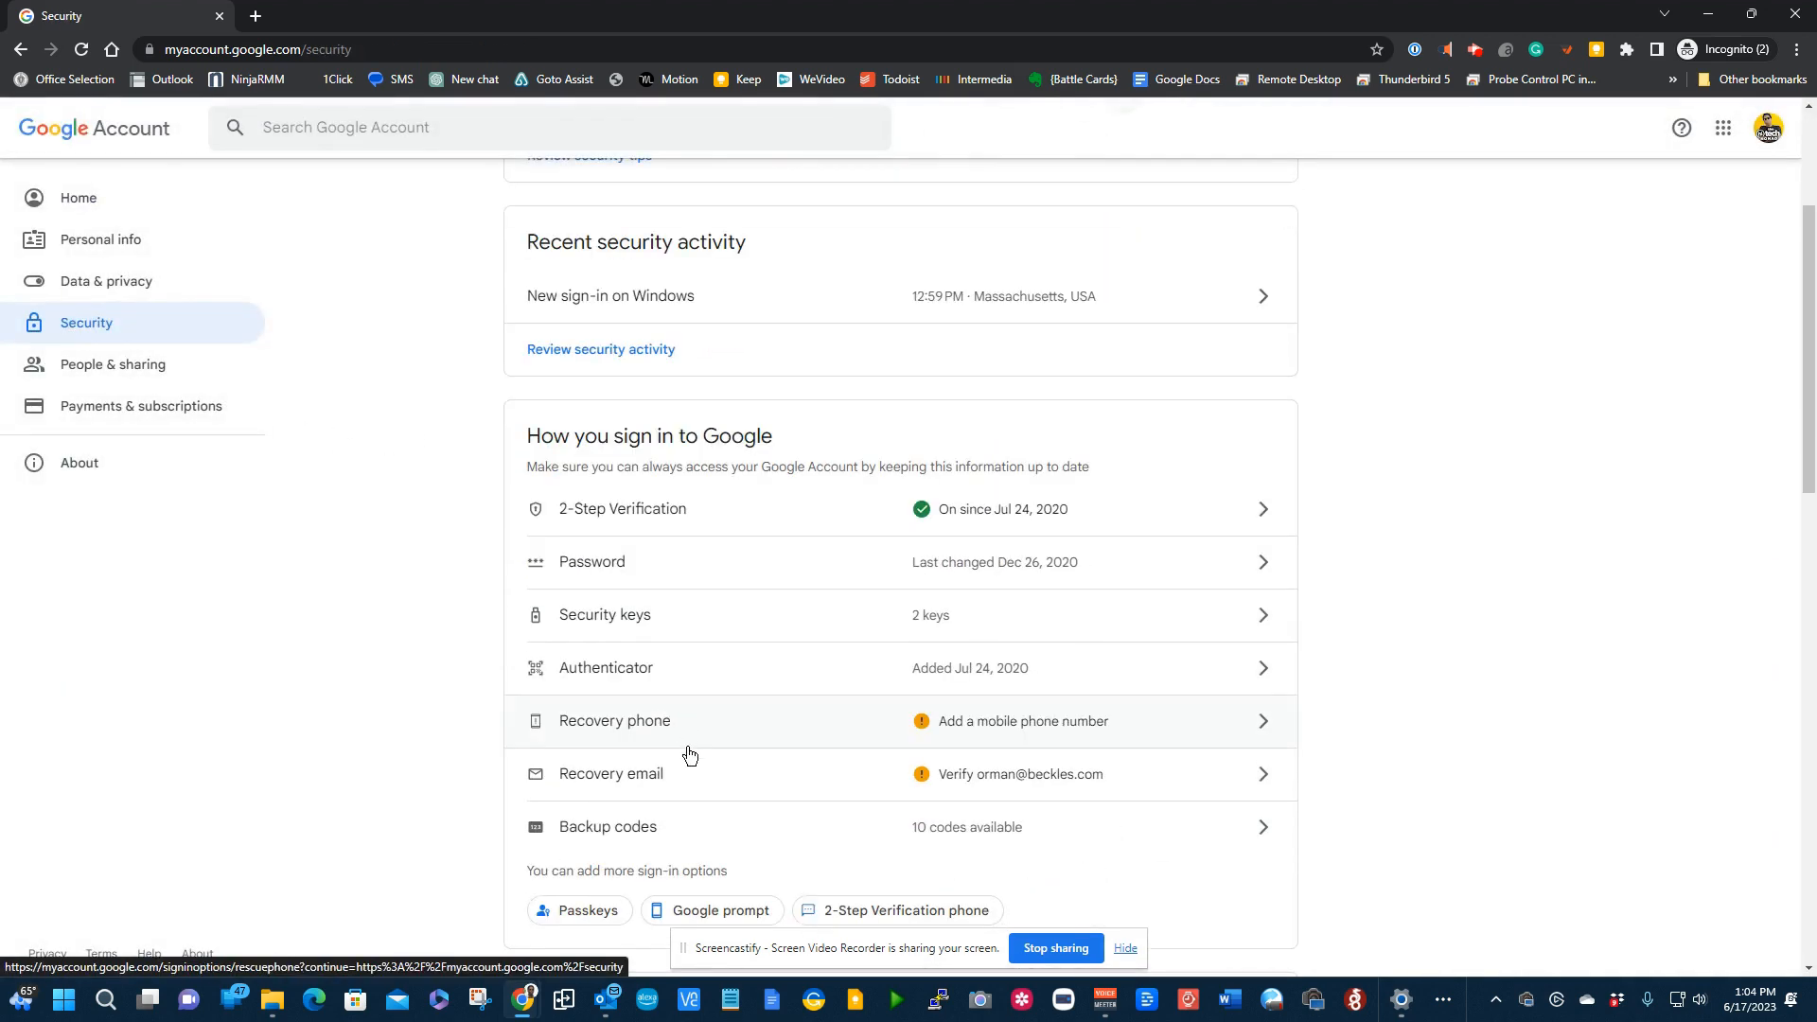
{"action": "mouse_move", "coordinate": [702, 748]}
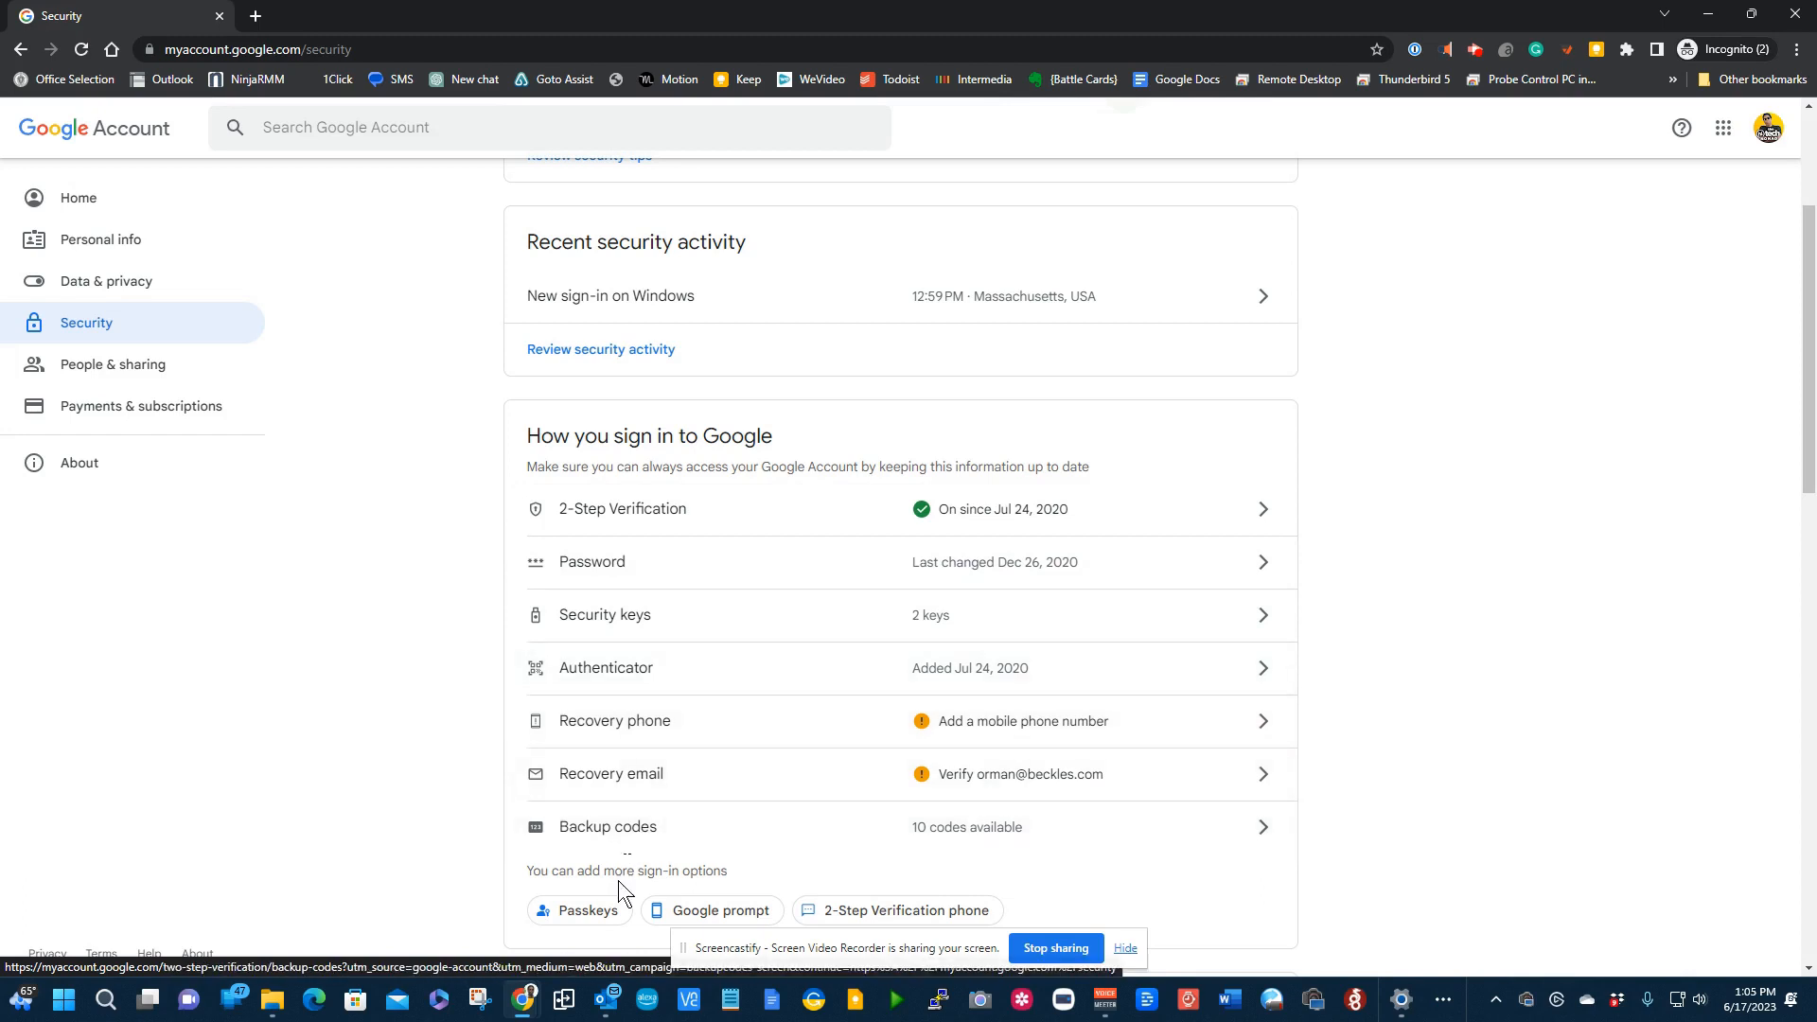
{"action": "left_click", "coordinate": [580, 909]}
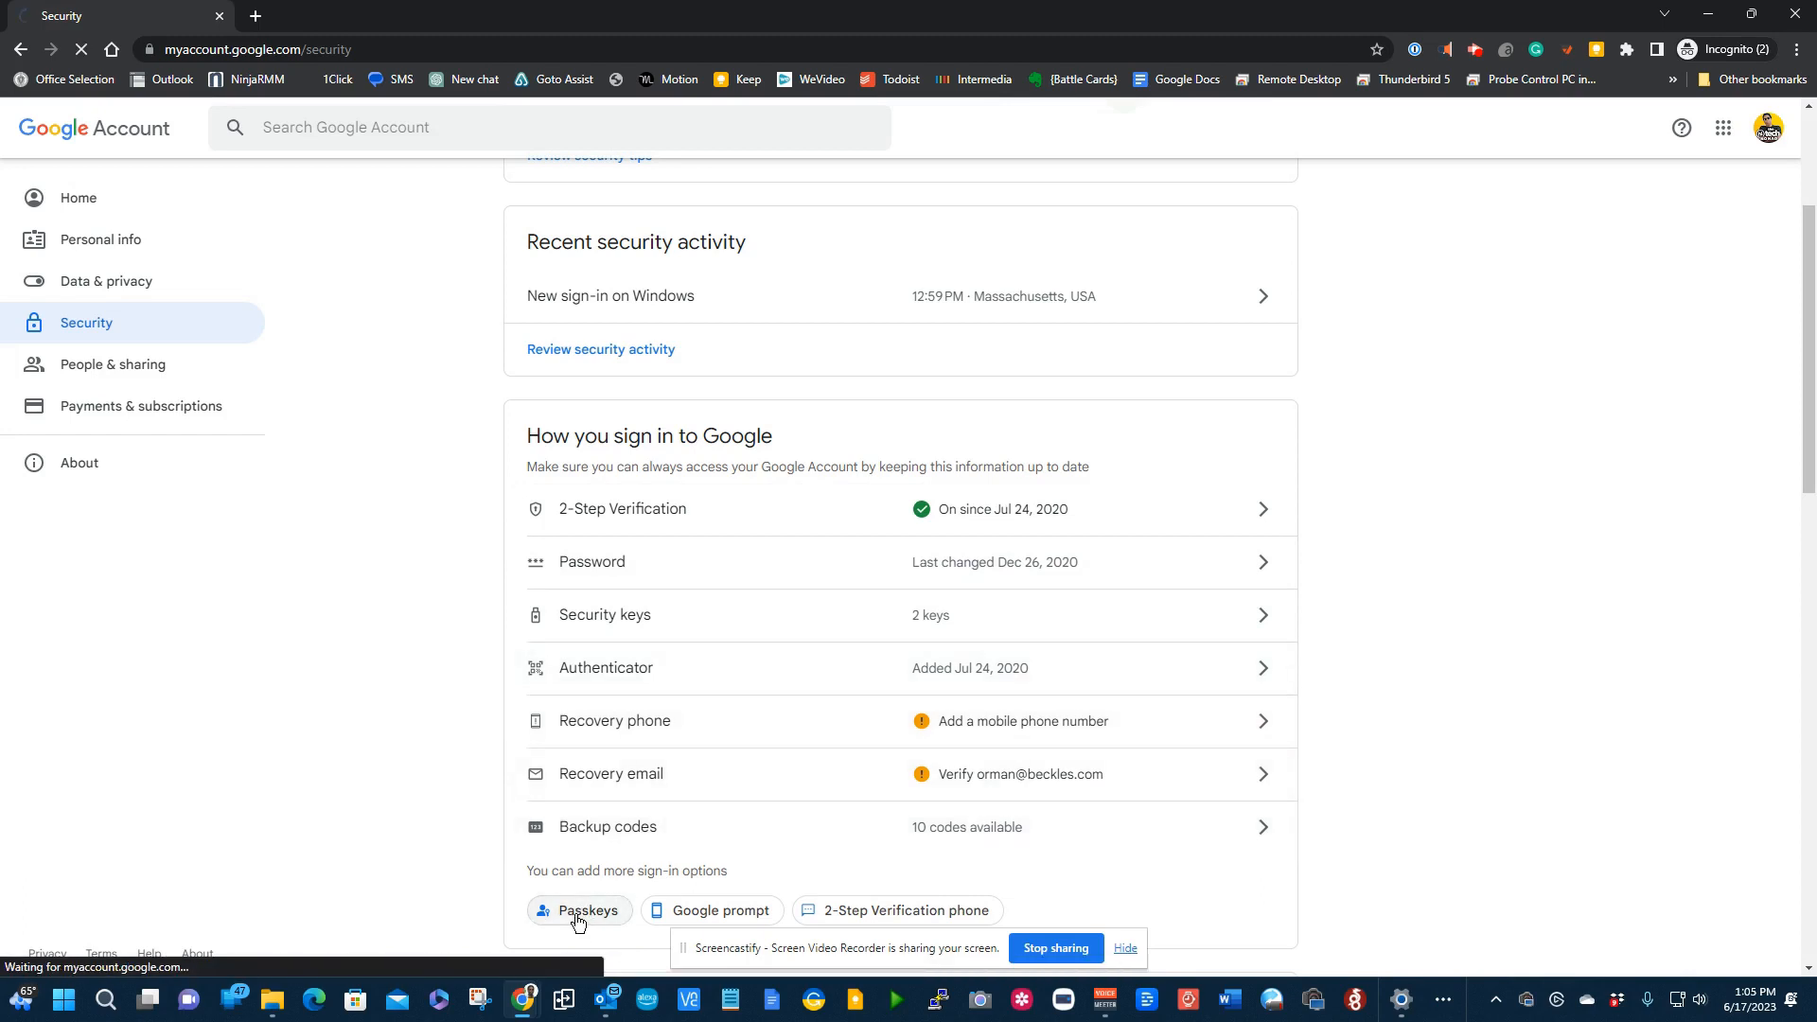
Step: Open the 'Create a passkey' dialog on the Passkeys page
{"action": "left_click", "coordinate": [579, 910]}
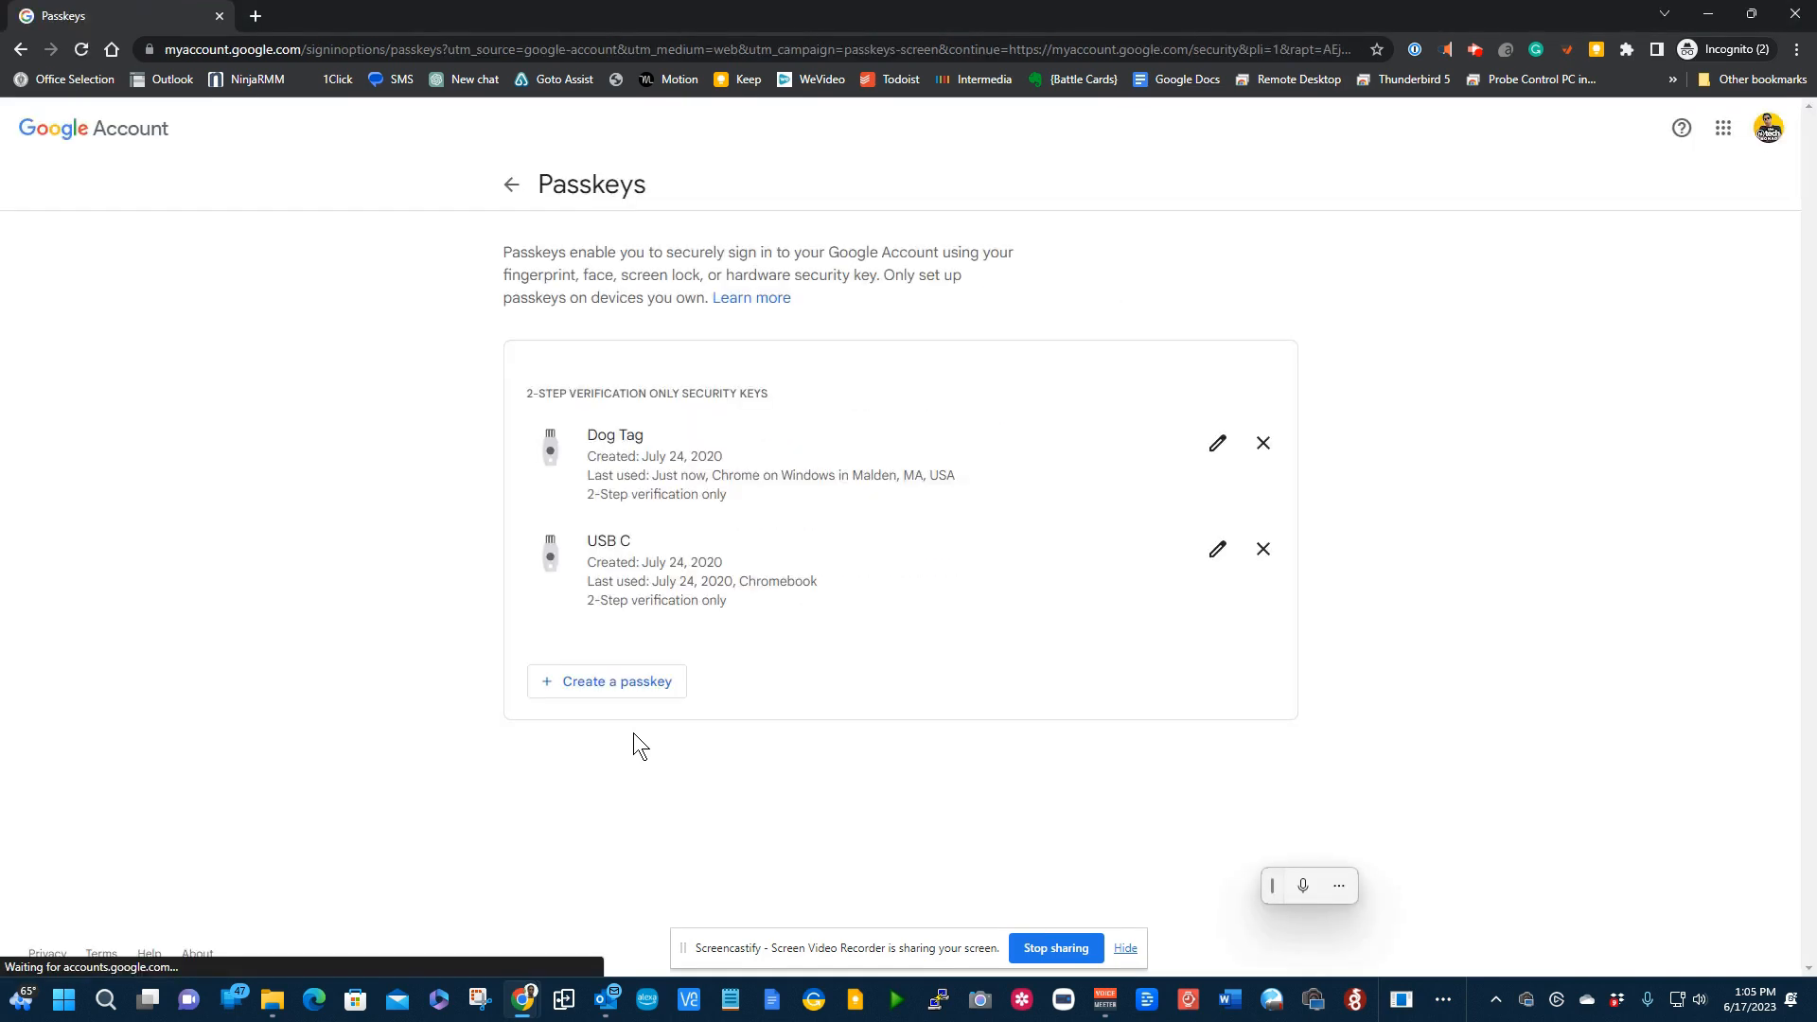
{"action": "mouse_move", "coordinate": [760, 394]}
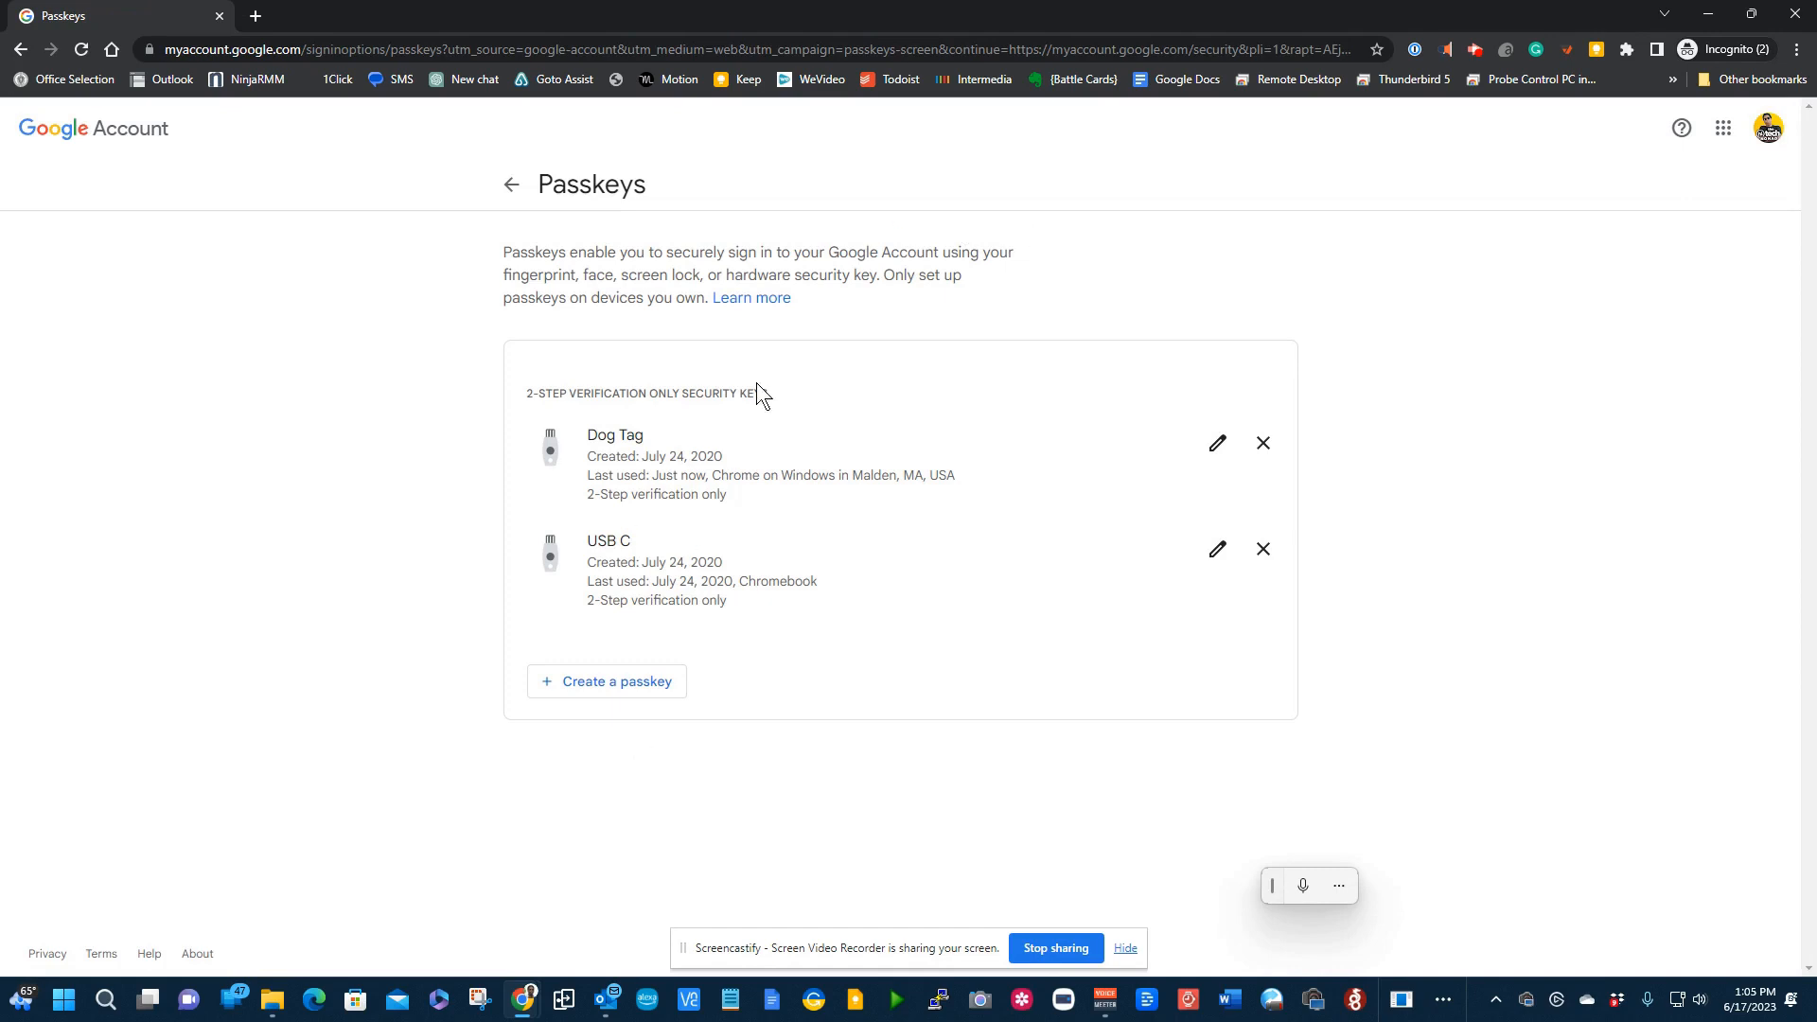
{"action": "mouse_move", "coordinate": [665, 555]}
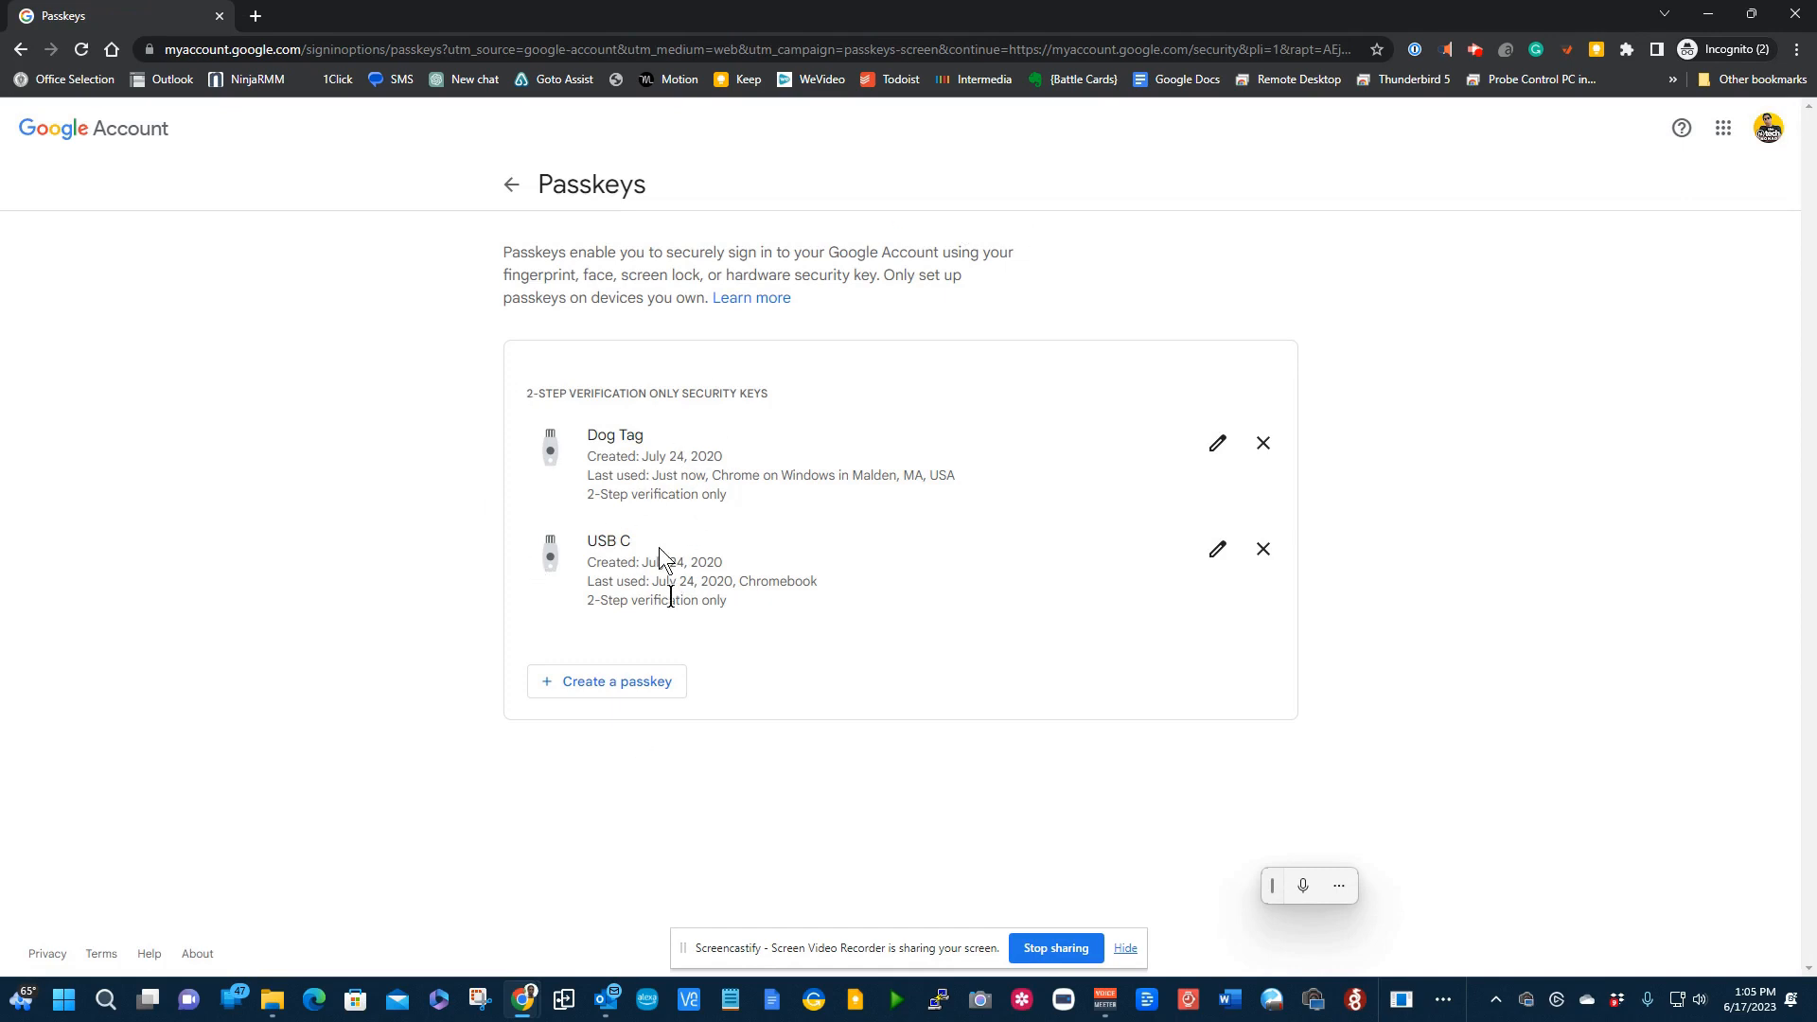
{"action": "mouse_move", "coordinate": [643, 667]}
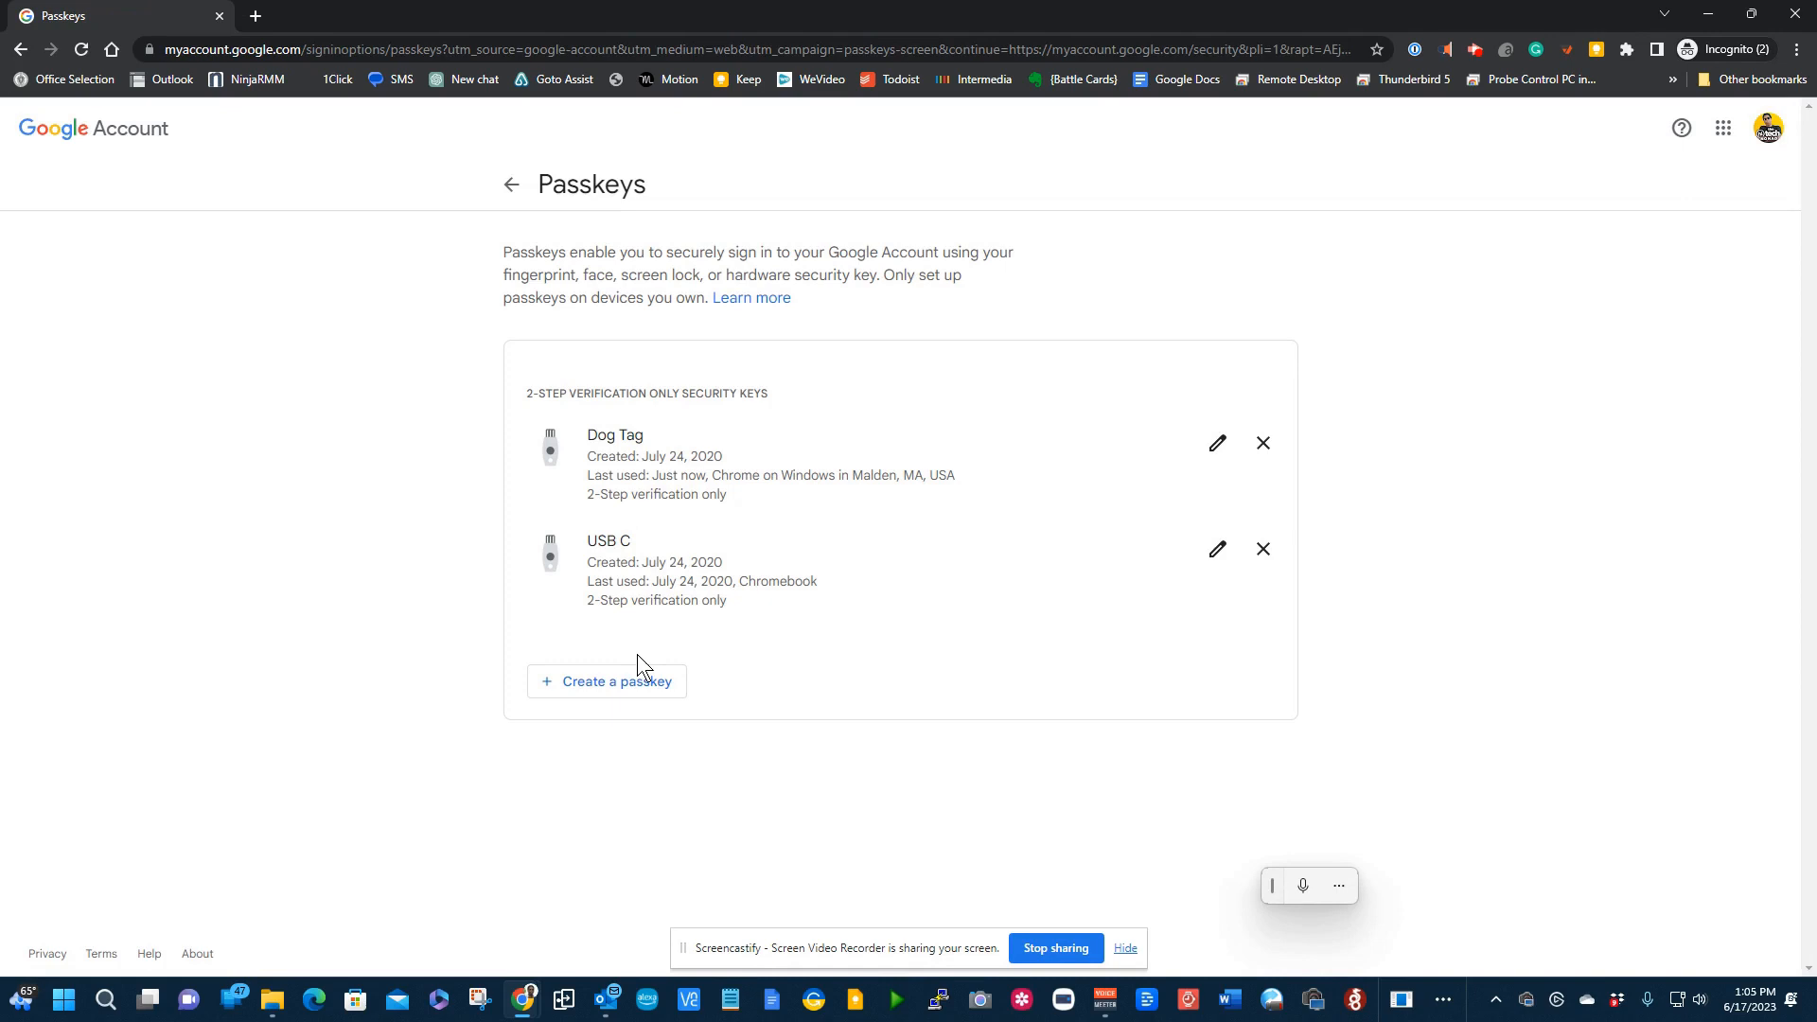
{"action": "left_click", "coordinate": [616, 682]}
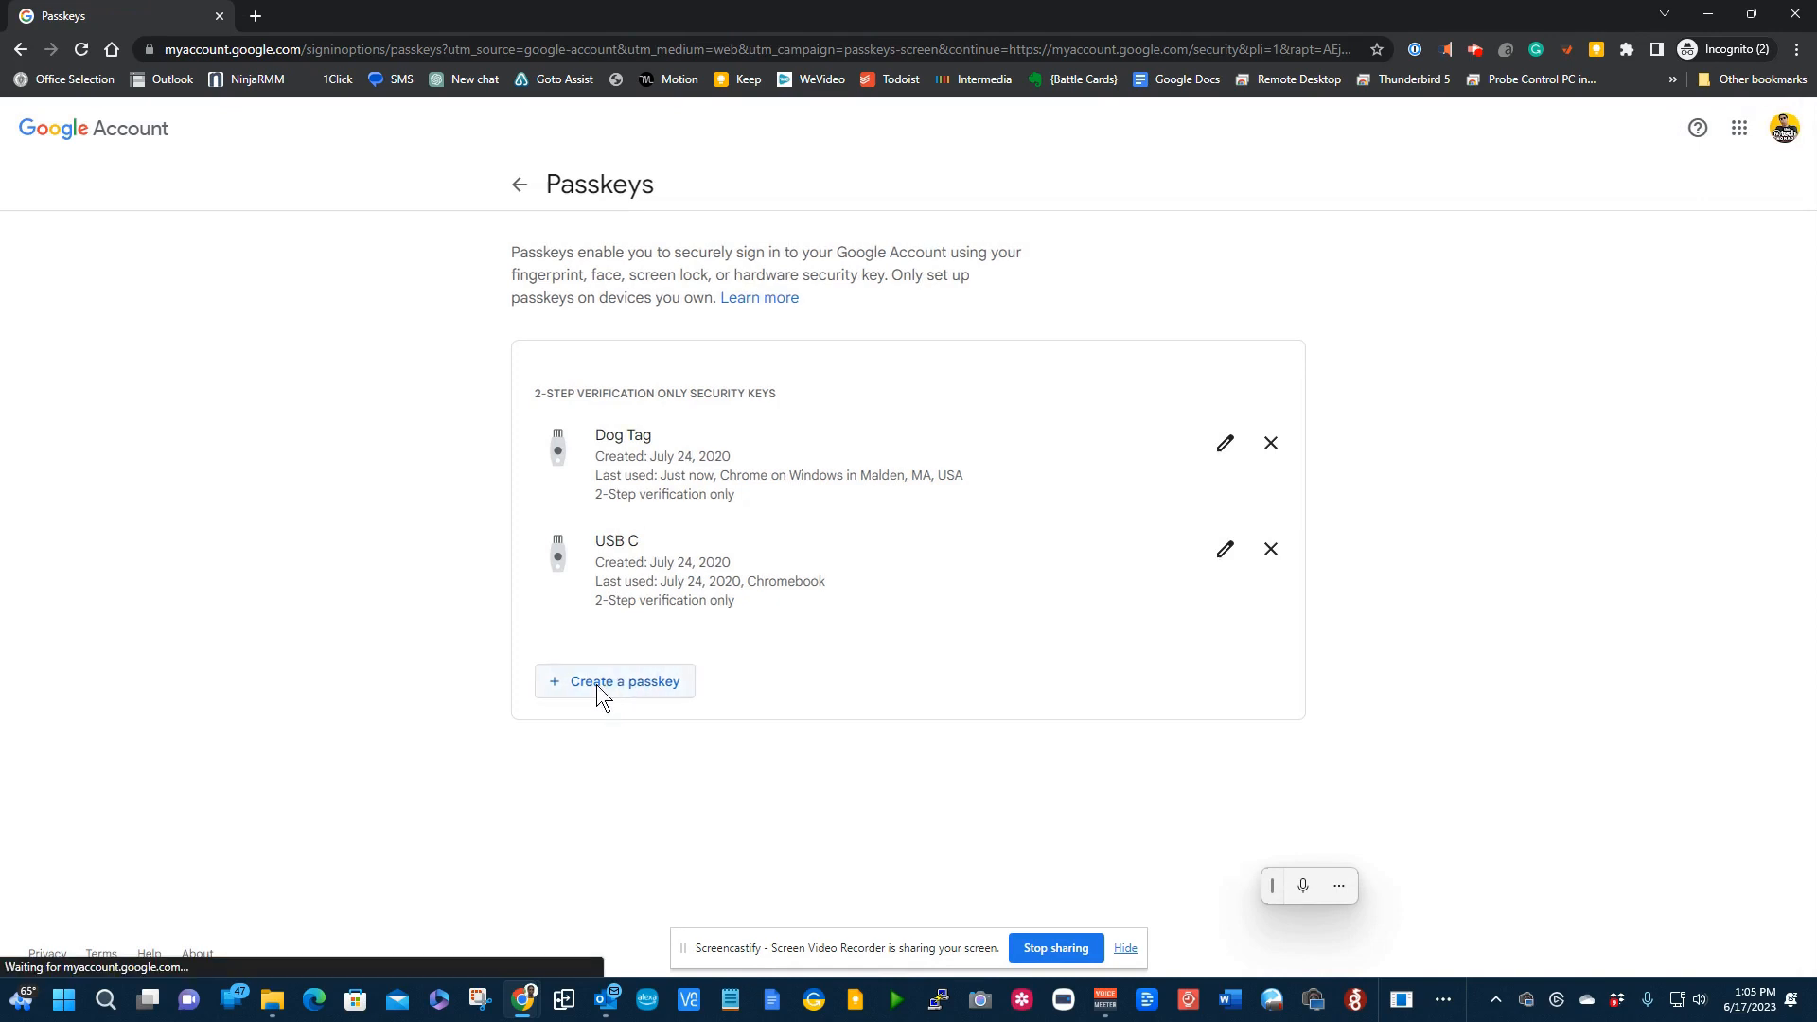
{"action": "left_click", "coordinate": [616, 682]}
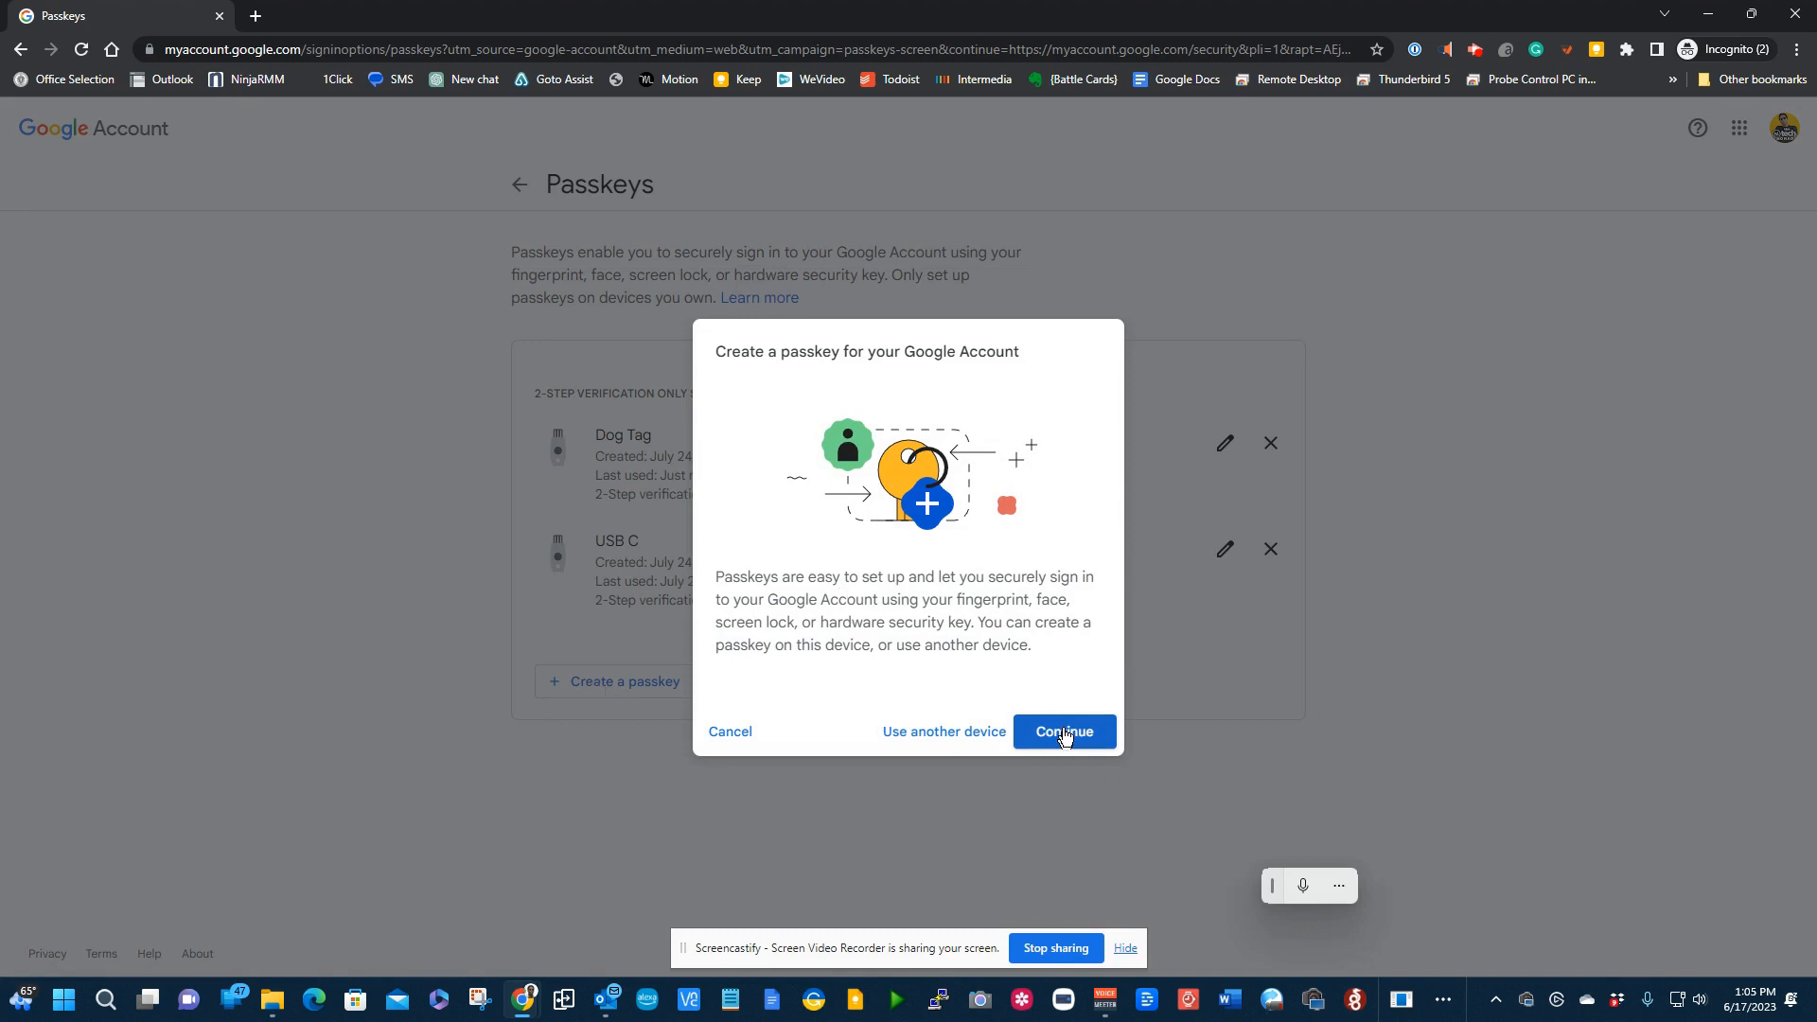
Step: Create a Windows Hello passkey, verifying with PIN or fingerprint, and confirm Done
{"action": "left_click", "coordinate": [1063, 732]}
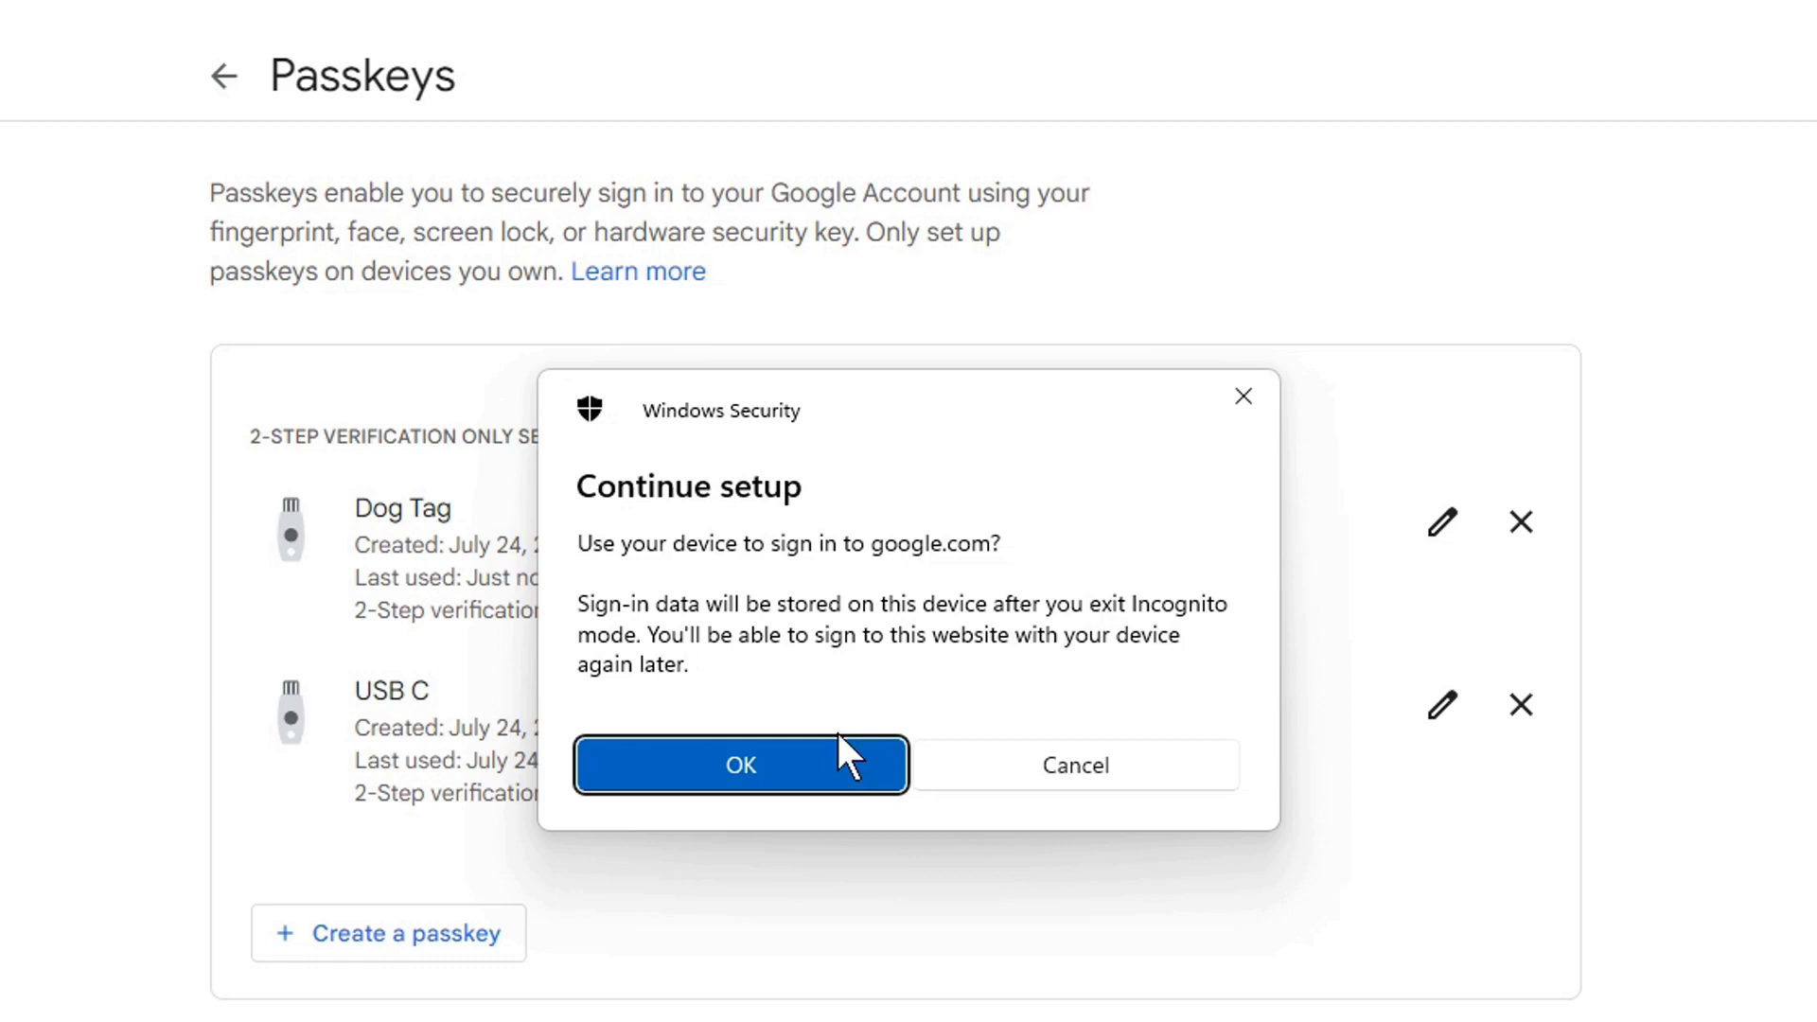
{"action": "left_click", "coordinate": [741, 765]}
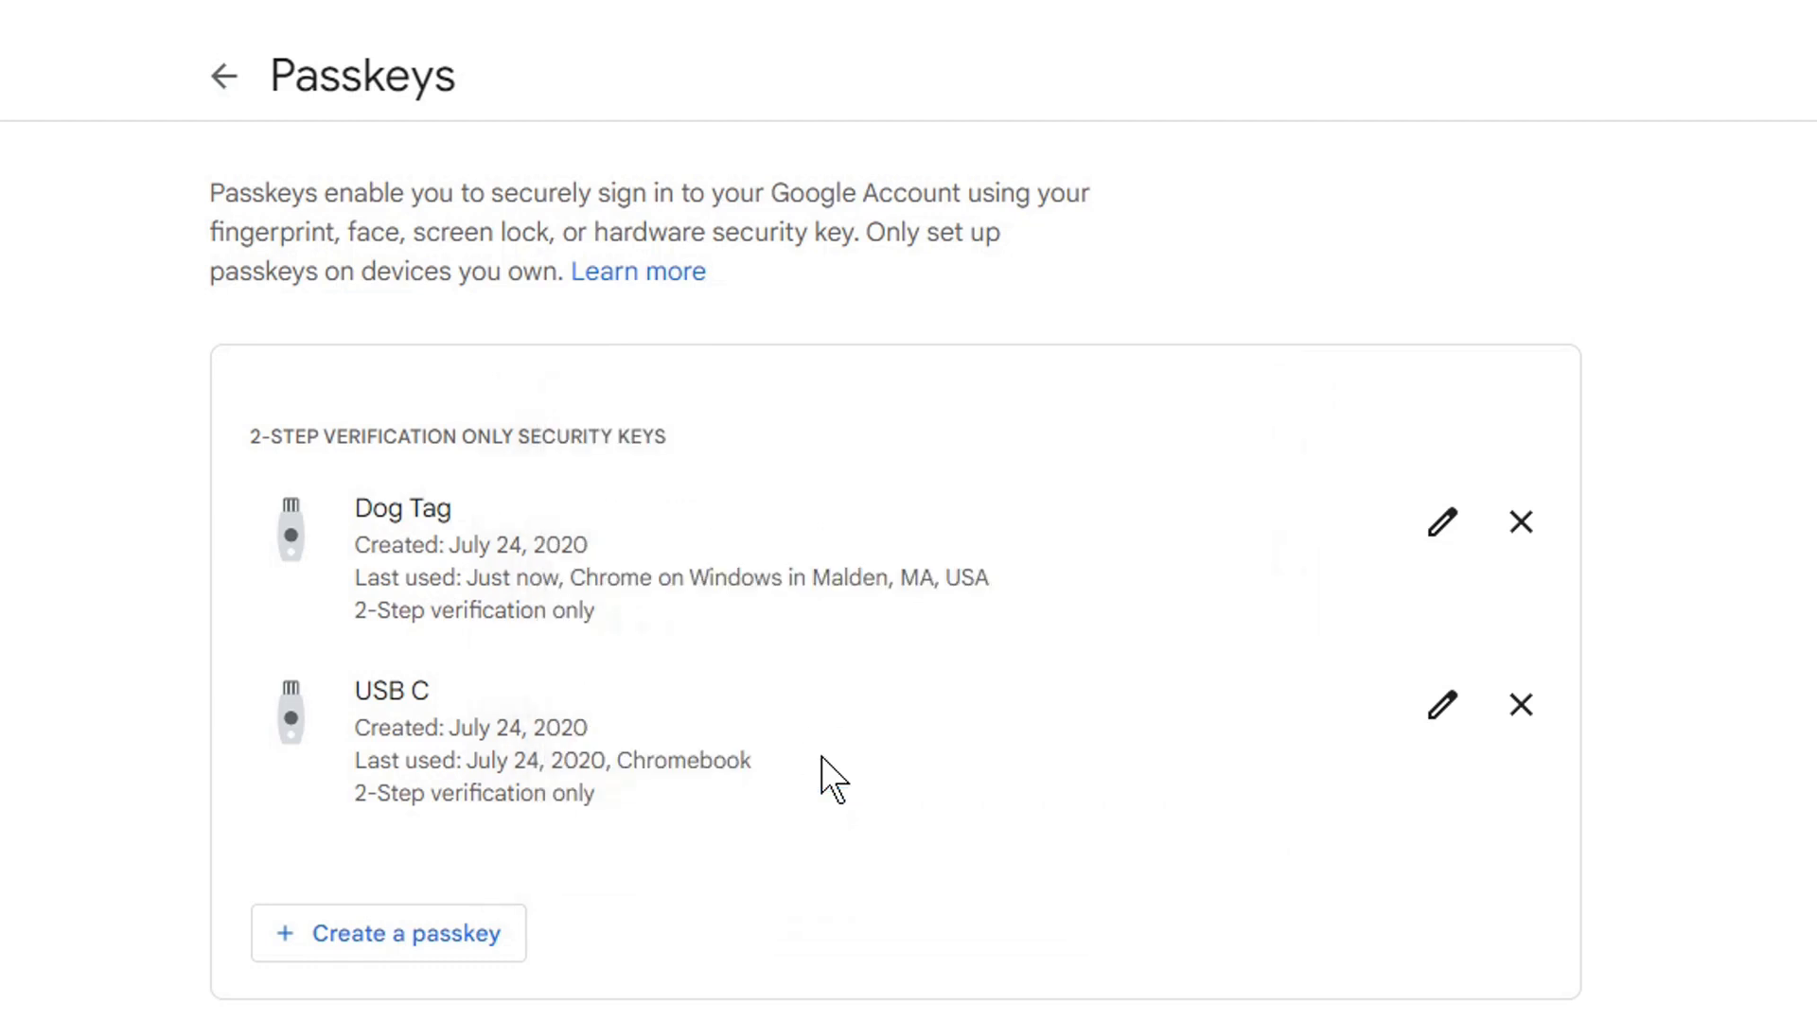
{"action": "left_click", "coordinate": [388, 933]}
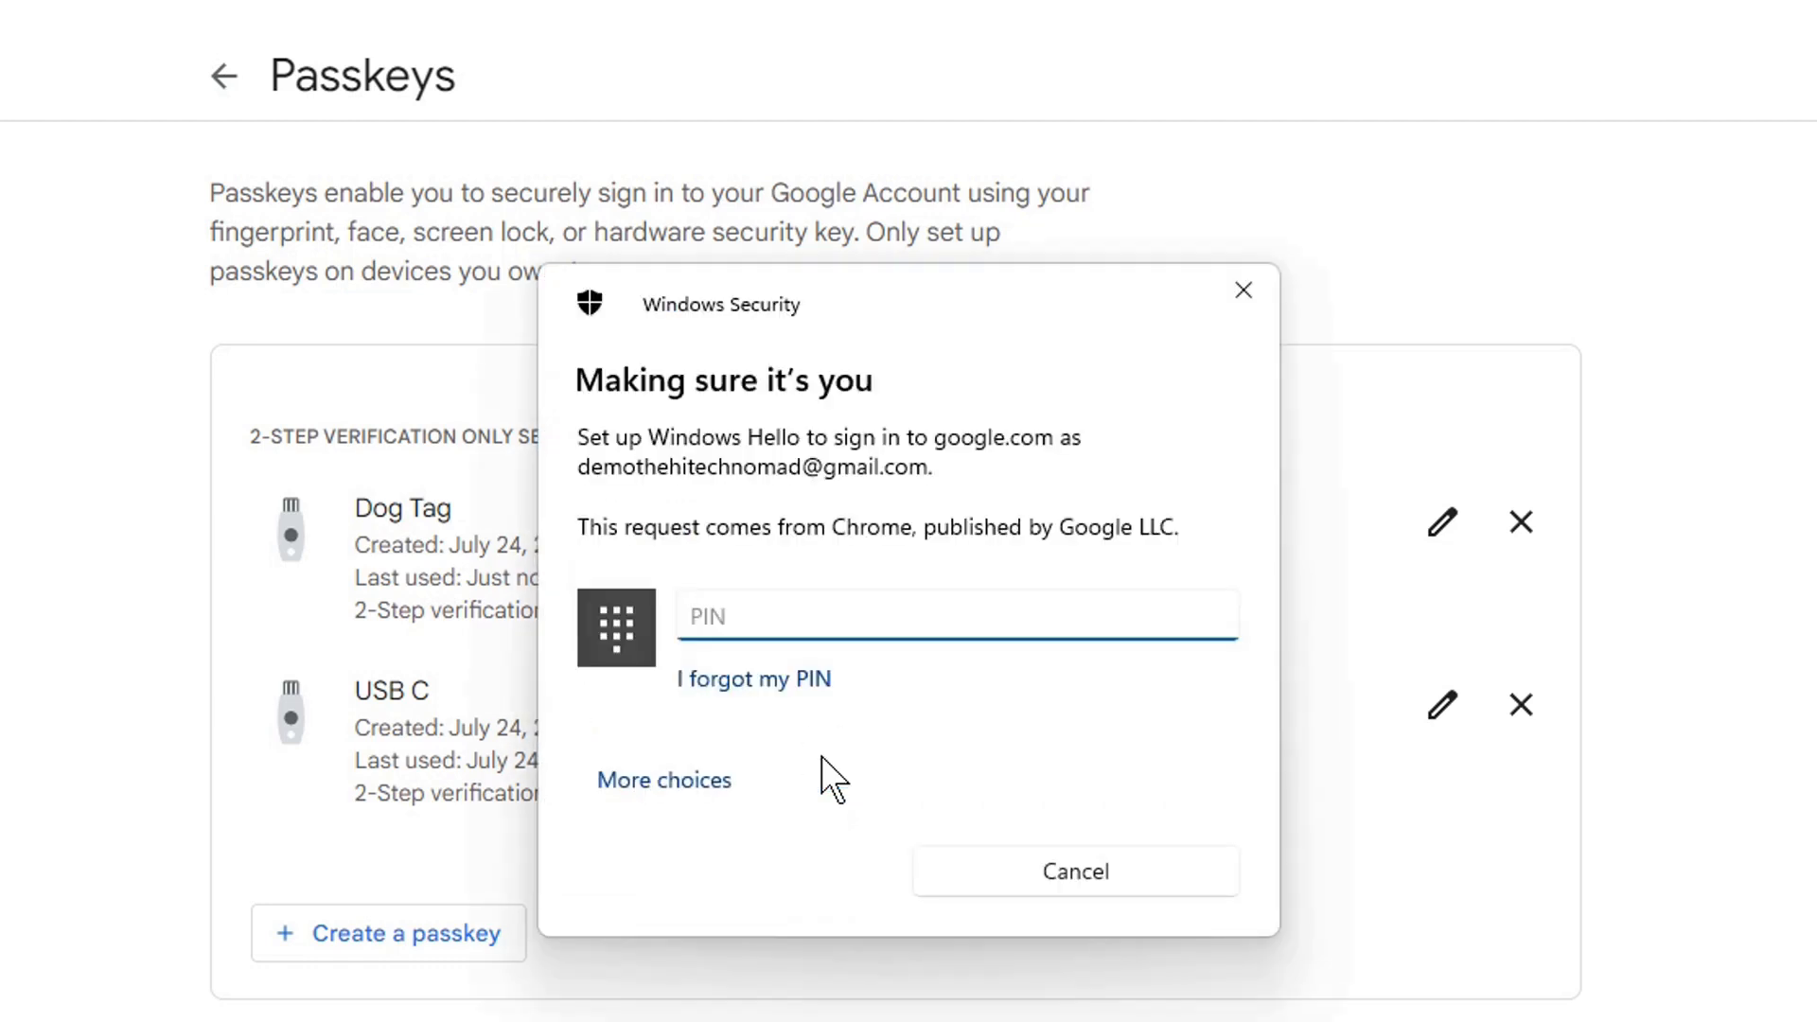
{"action": "left_click", "coordinate": [955, 615]}
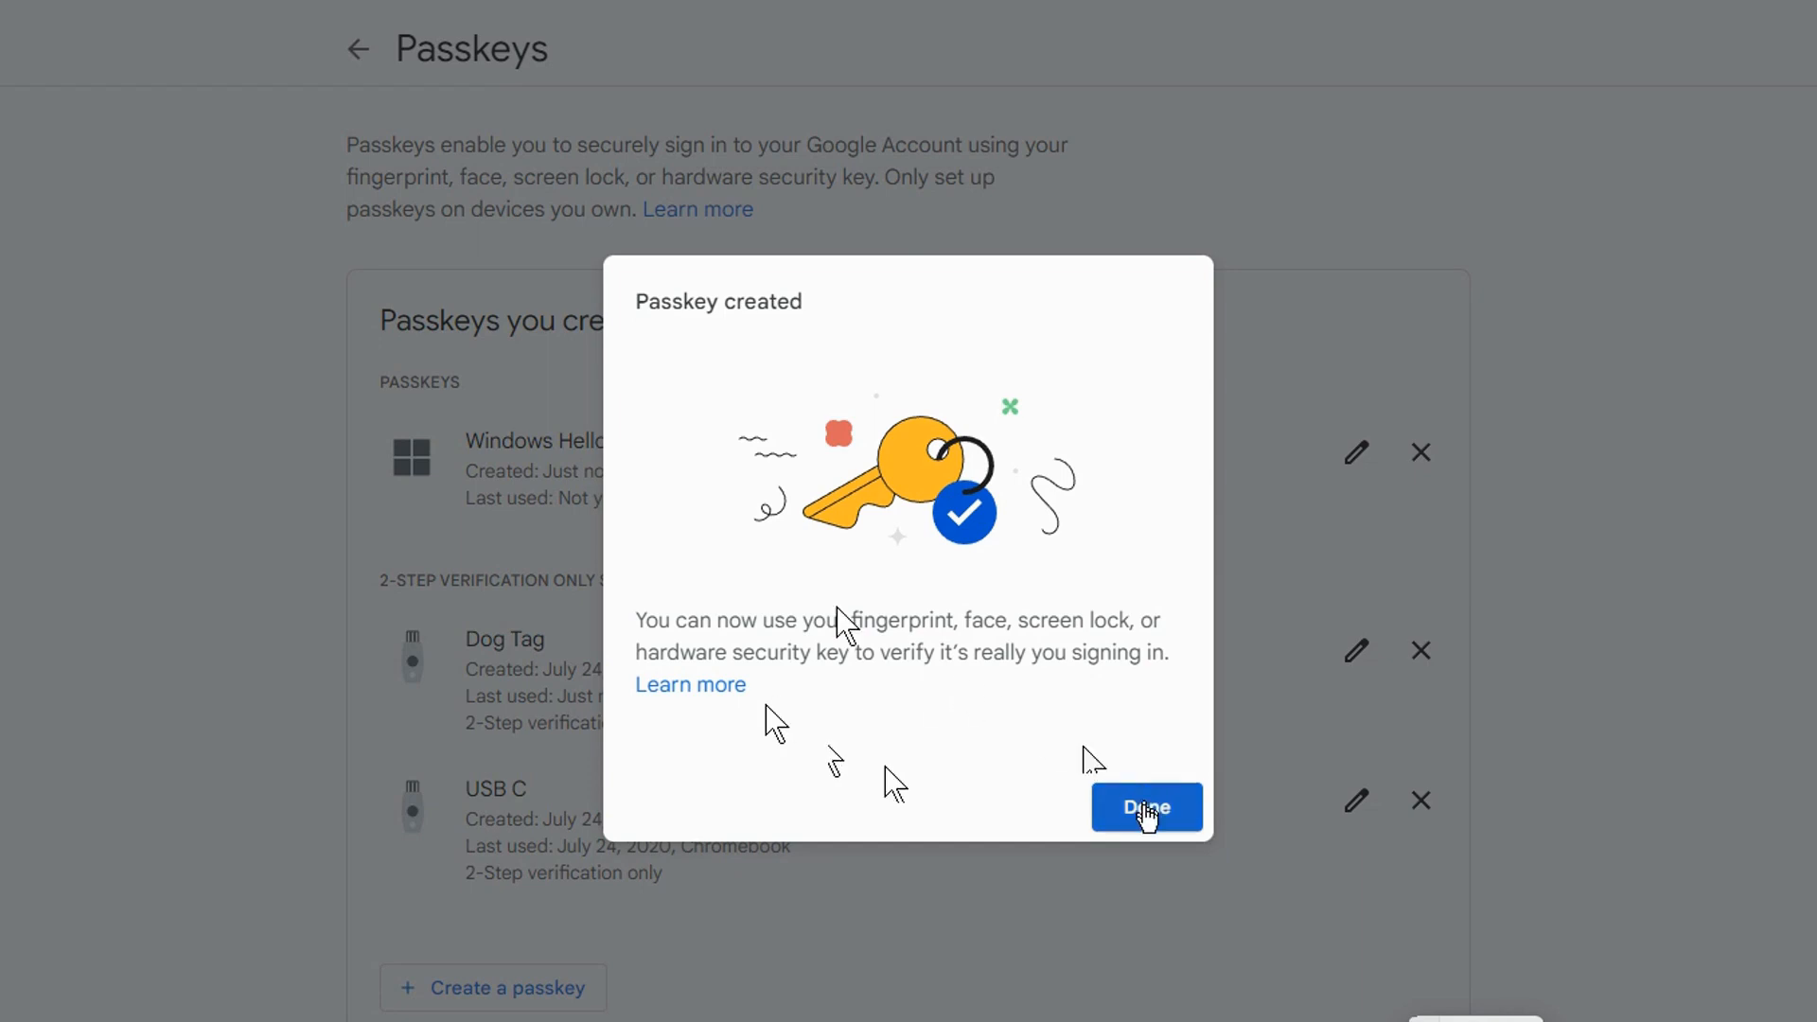
{"action": "left_click", "coordinate": [1145, 807]}
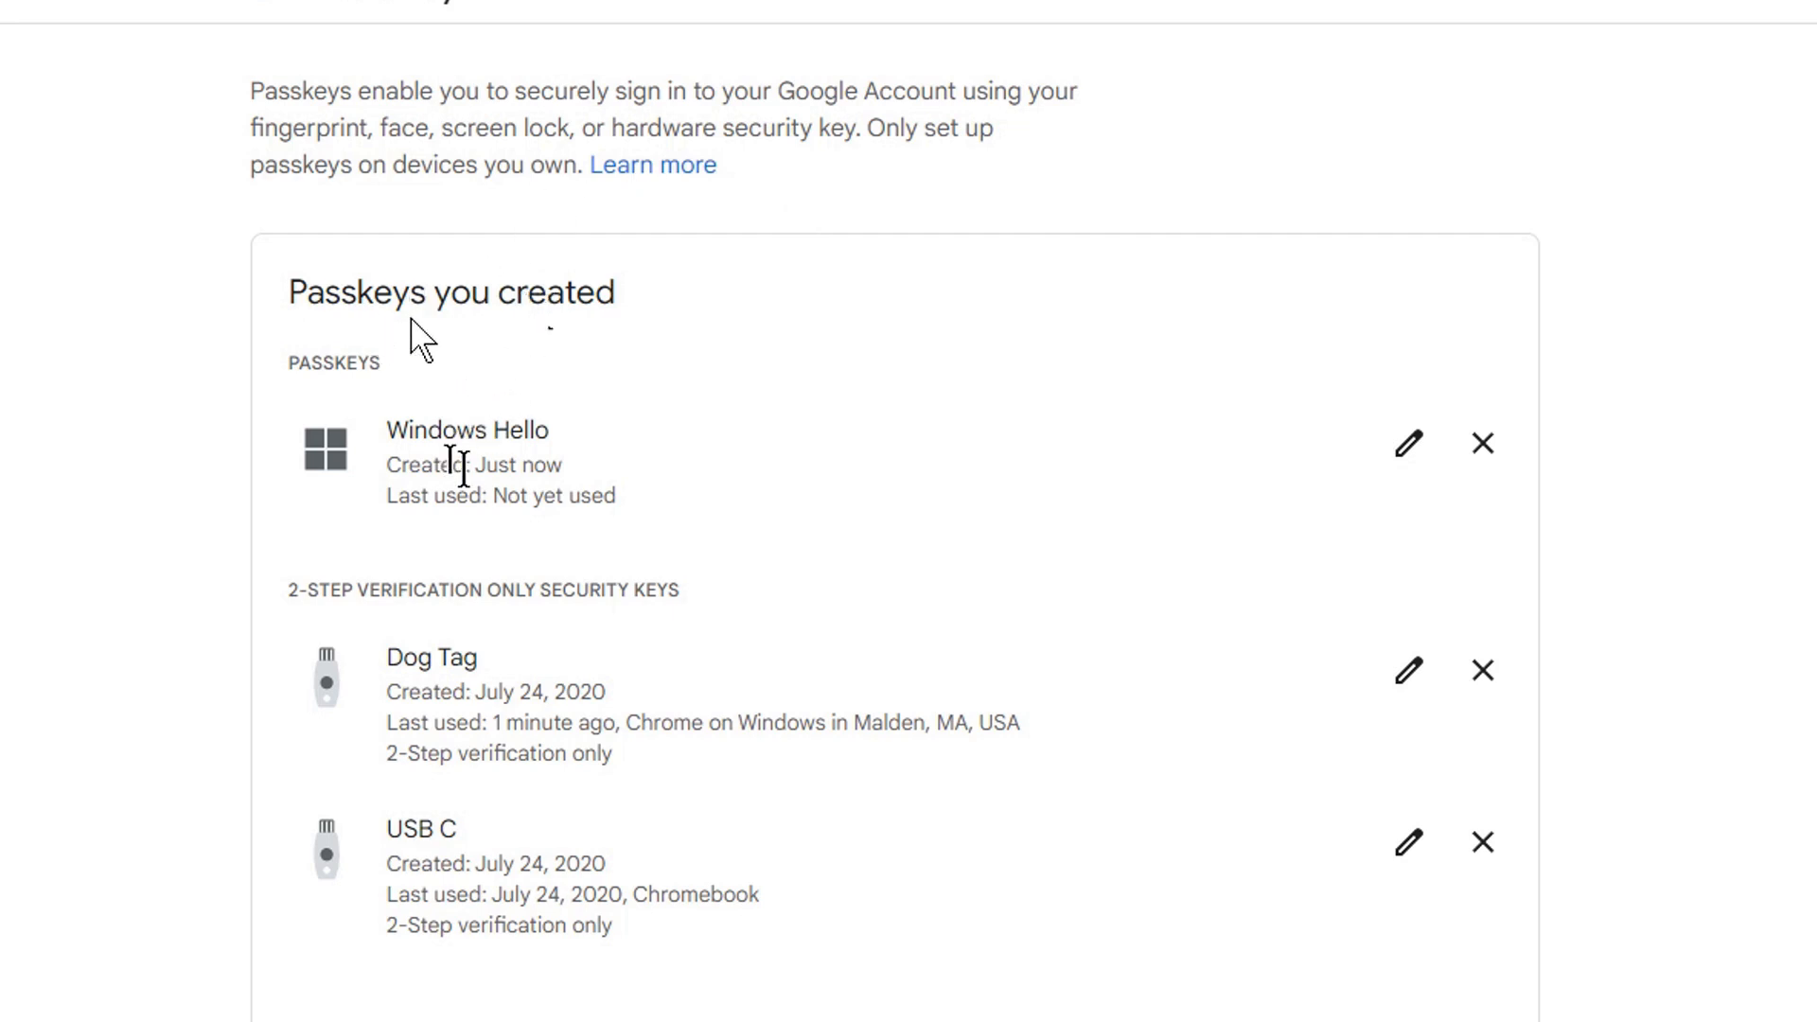
{"action": "mouse_move", "coordinate": [475, 341]}
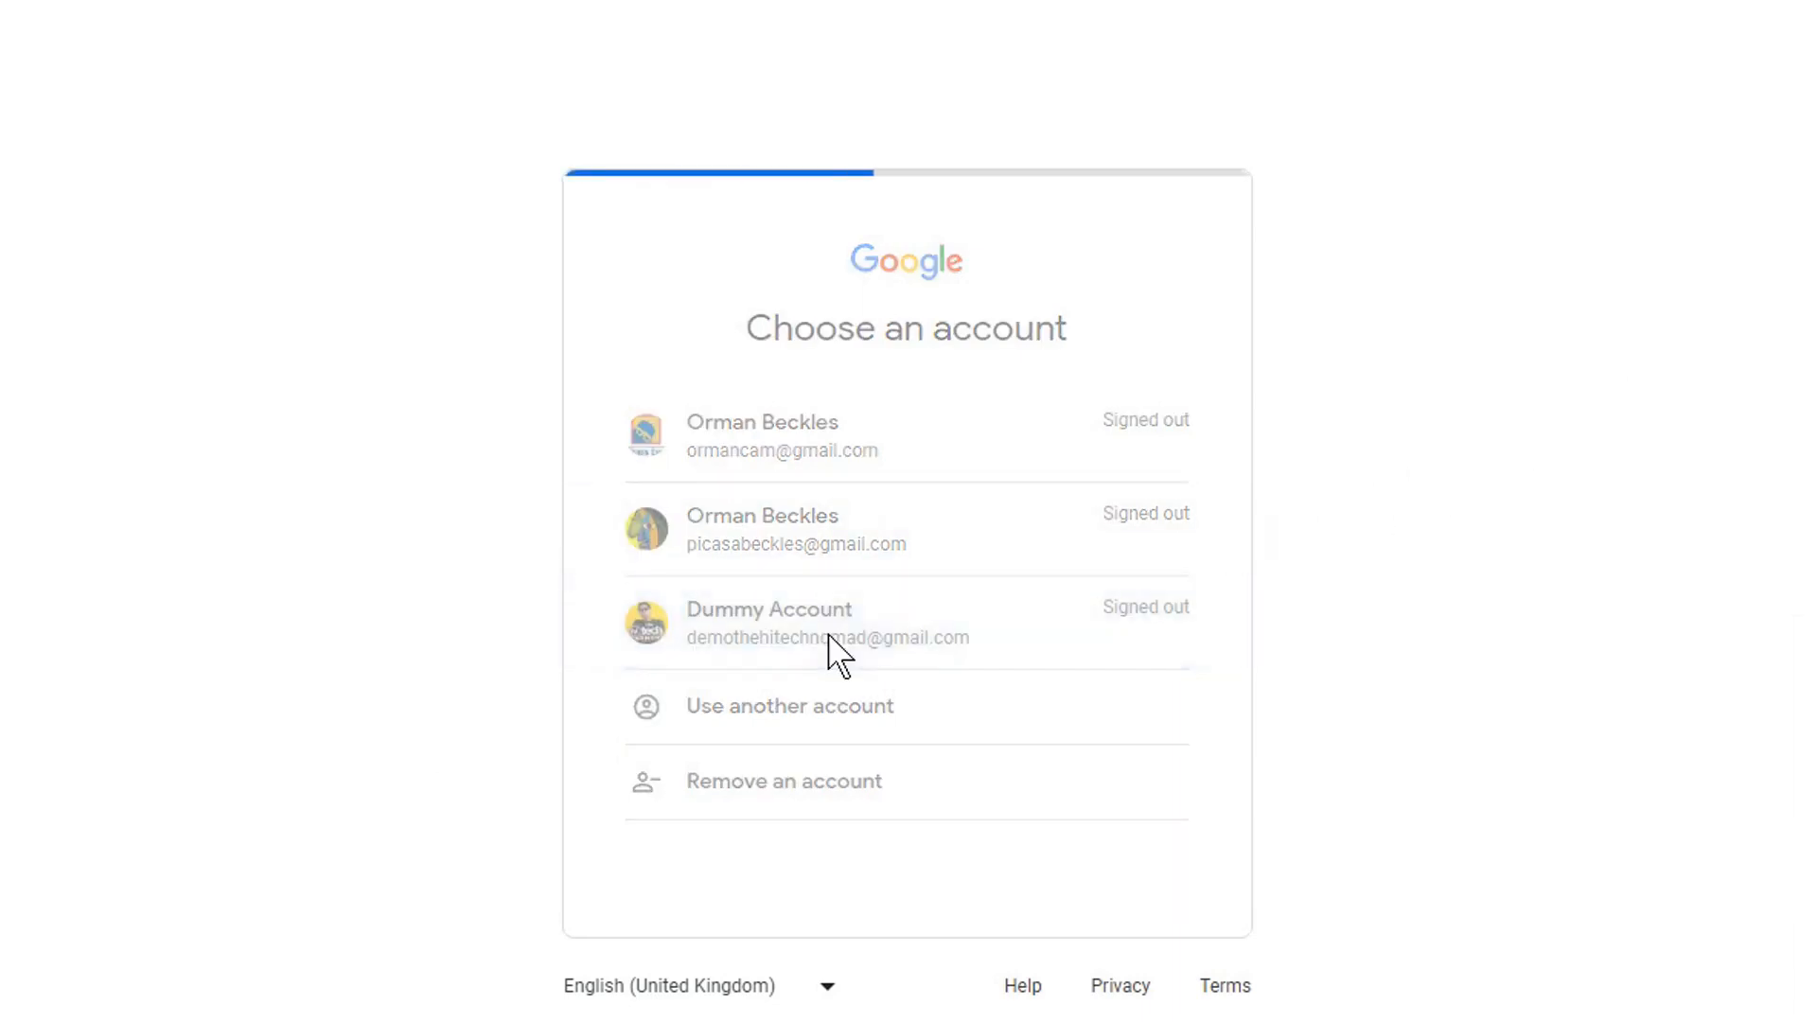
Step: Select Dummy Account, cancel the Windows Security prompt, then continue with passkey verification
{"action": "left_click", "coordinate": [769, 623]}
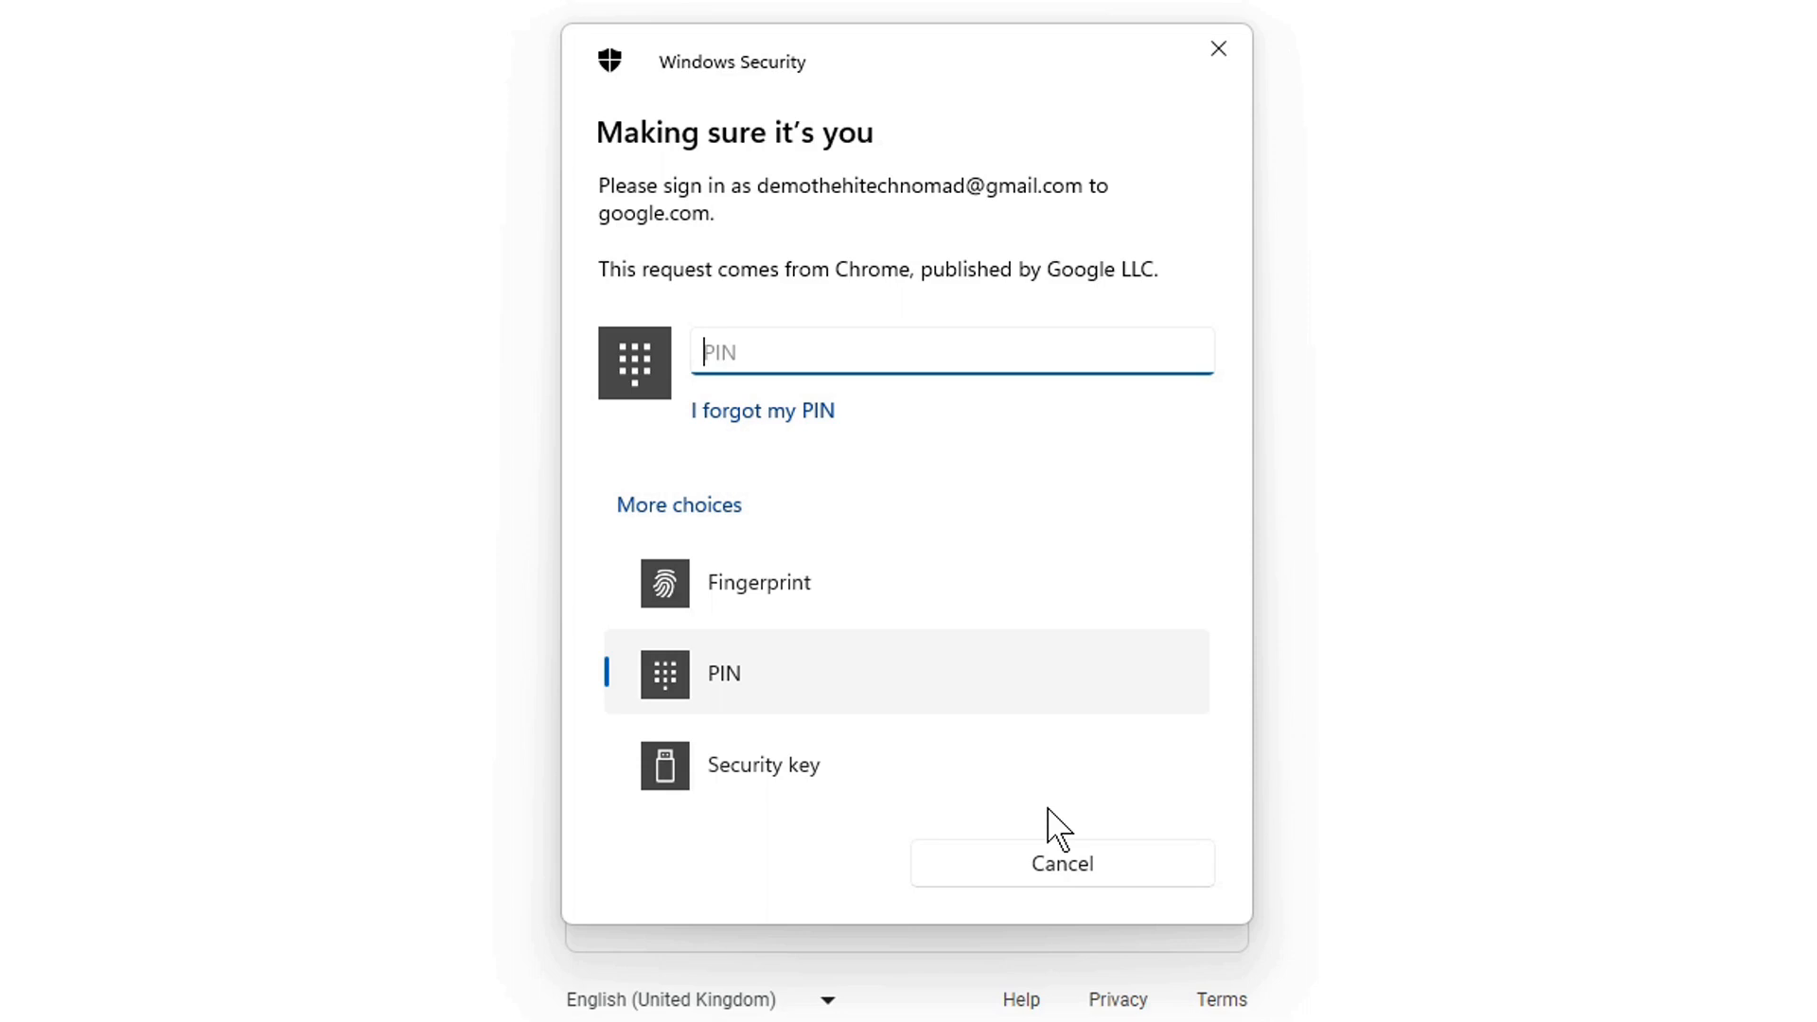
{"action": "left_click", "coordinate": [1060, 862]}
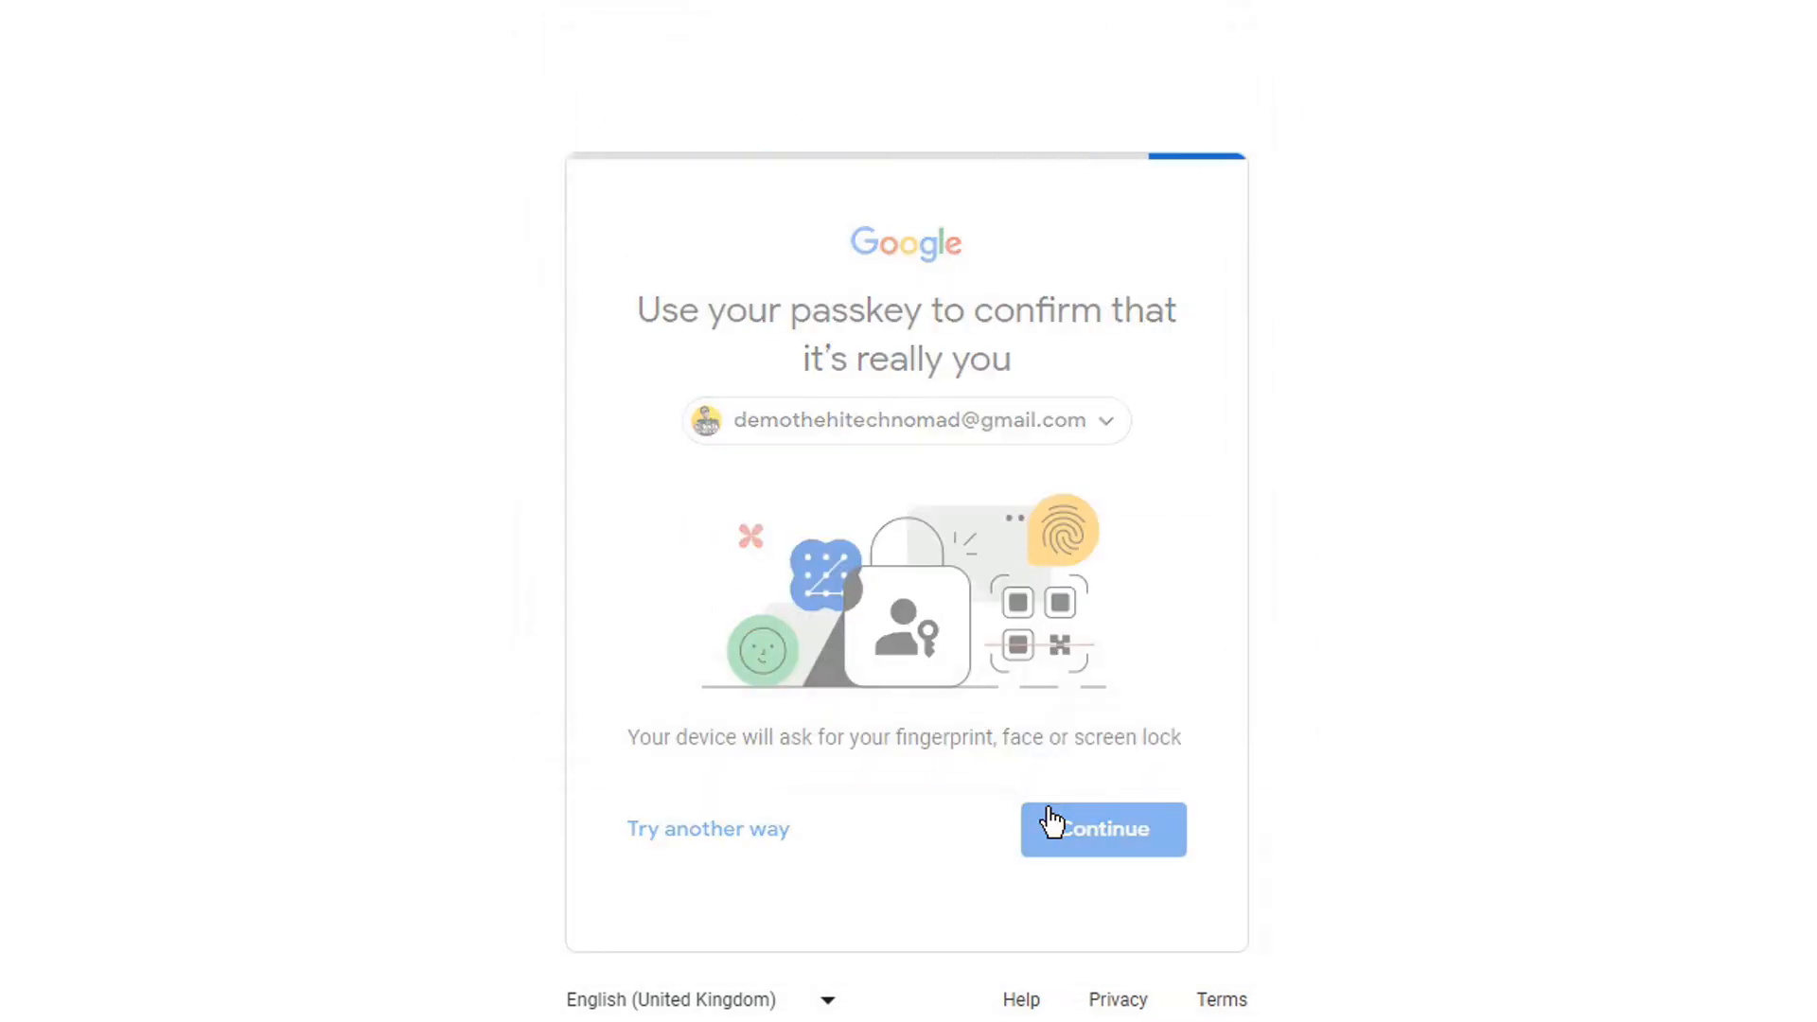
{"action": "left_click", "coordinate": [1101, 829]}
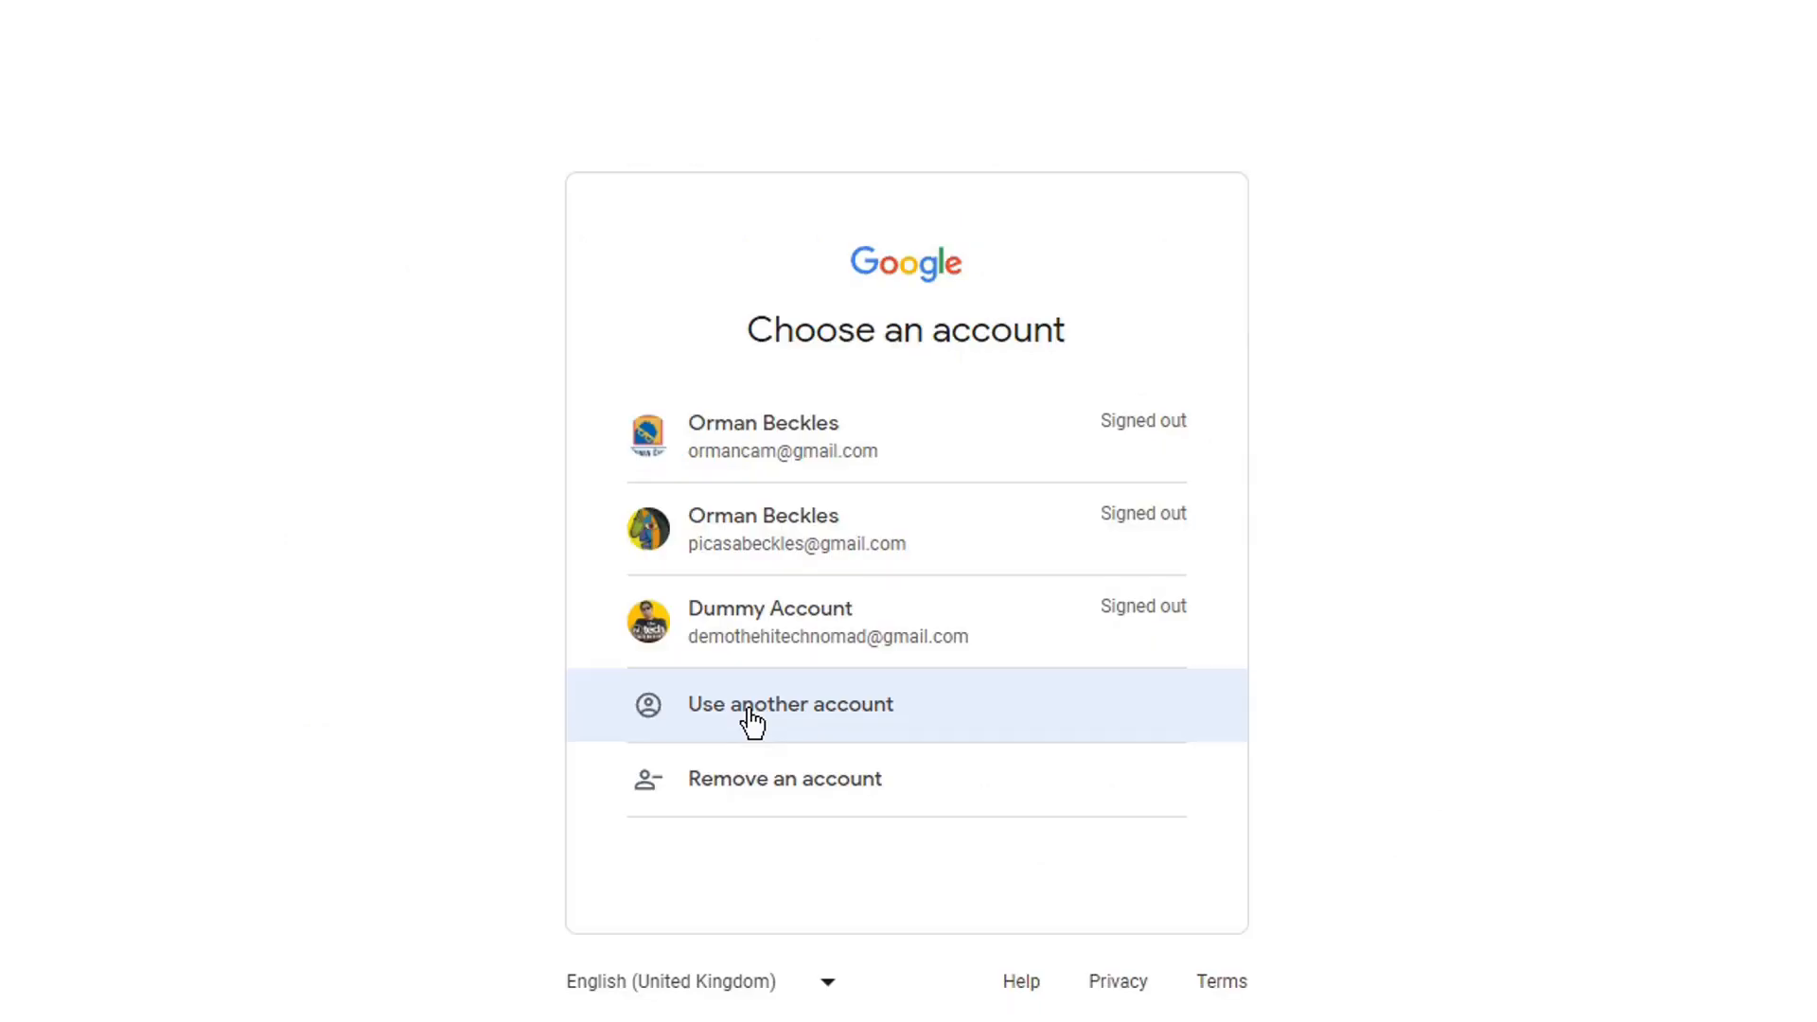
{"action": "mouse_move", "coordinate": [803, 634]}
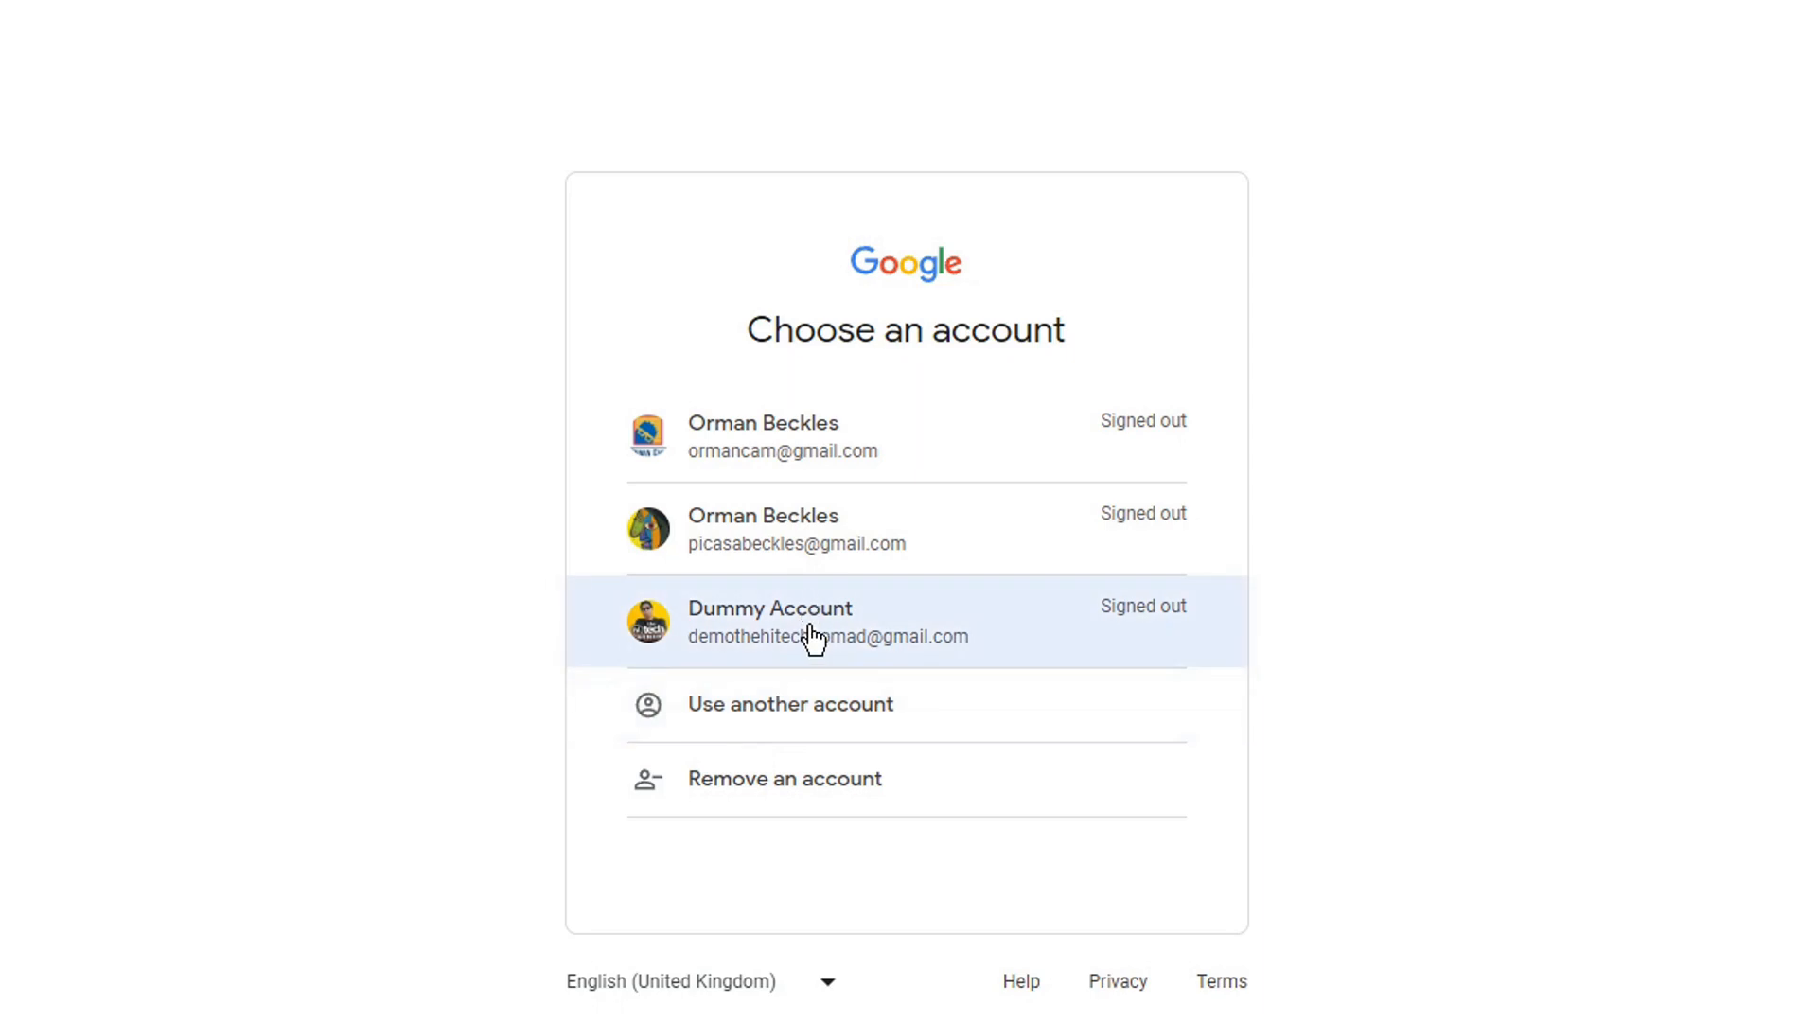
Step: Select Dummy Account and choose 'Try another way' to list sign-in methods
{"action": "left_click", "coordinate": [811, 623]}
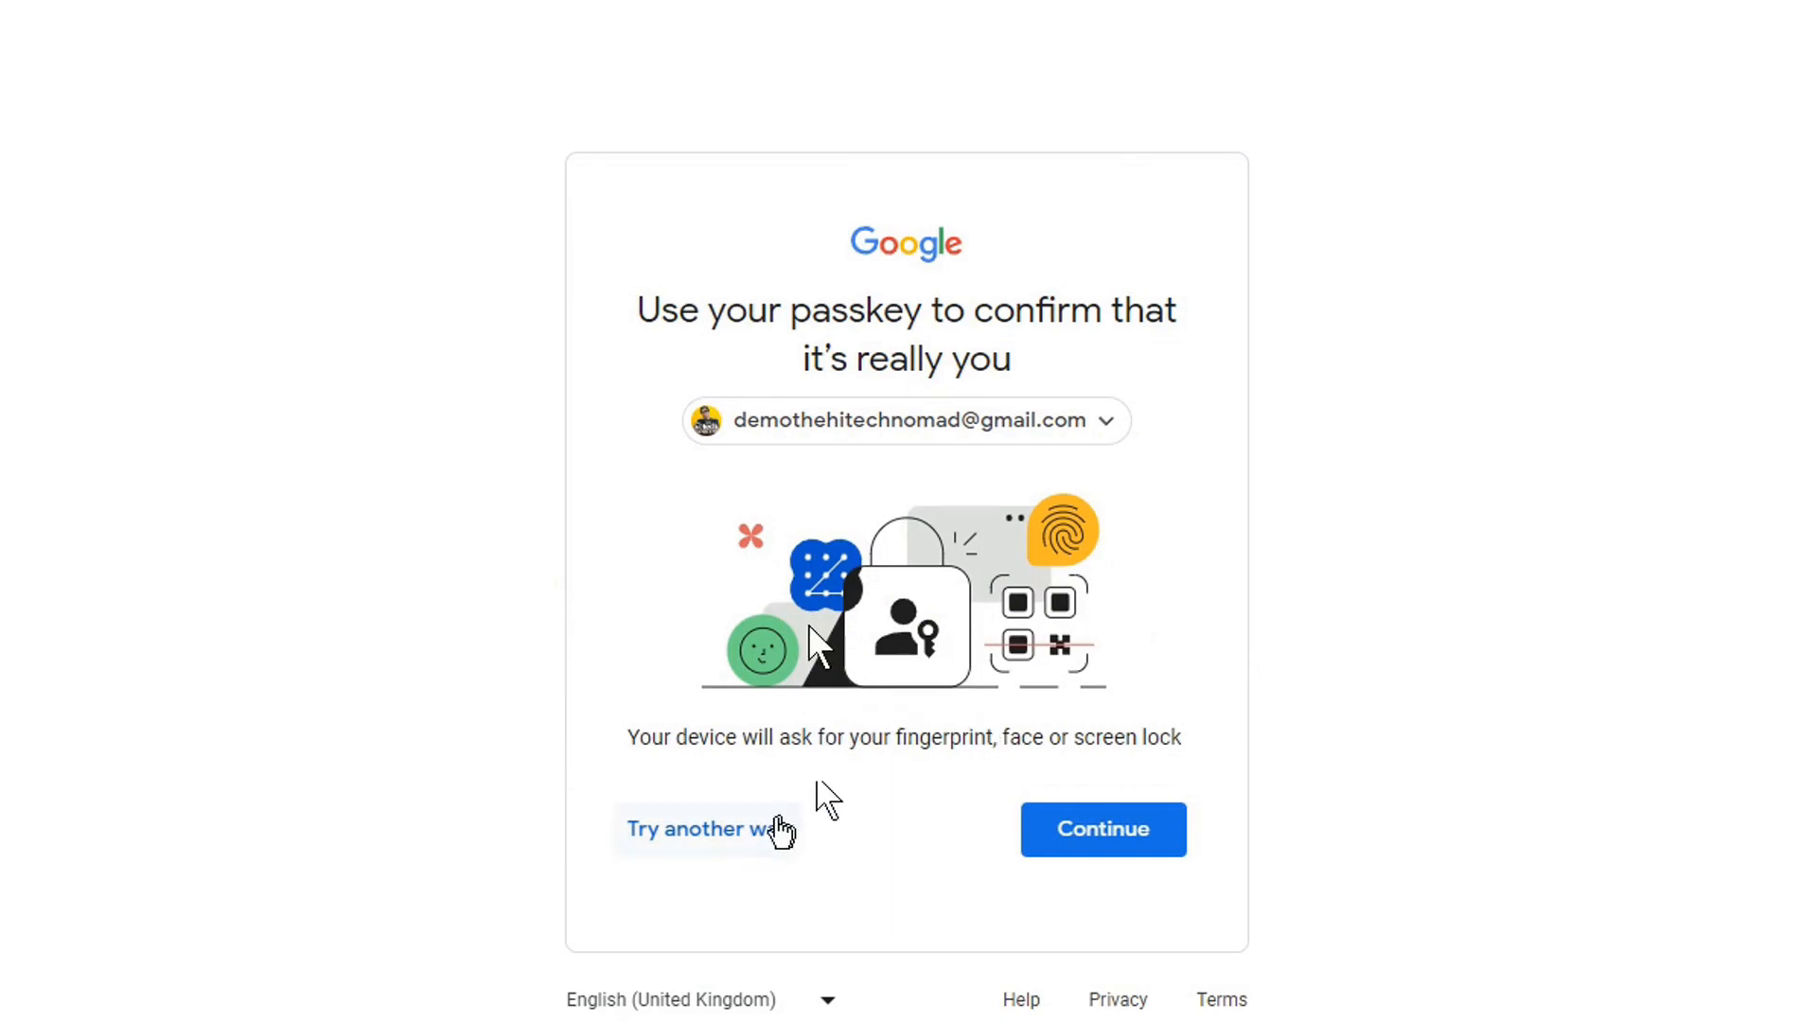
{"action": "mouse_move", "coordinate": [983, 730]}
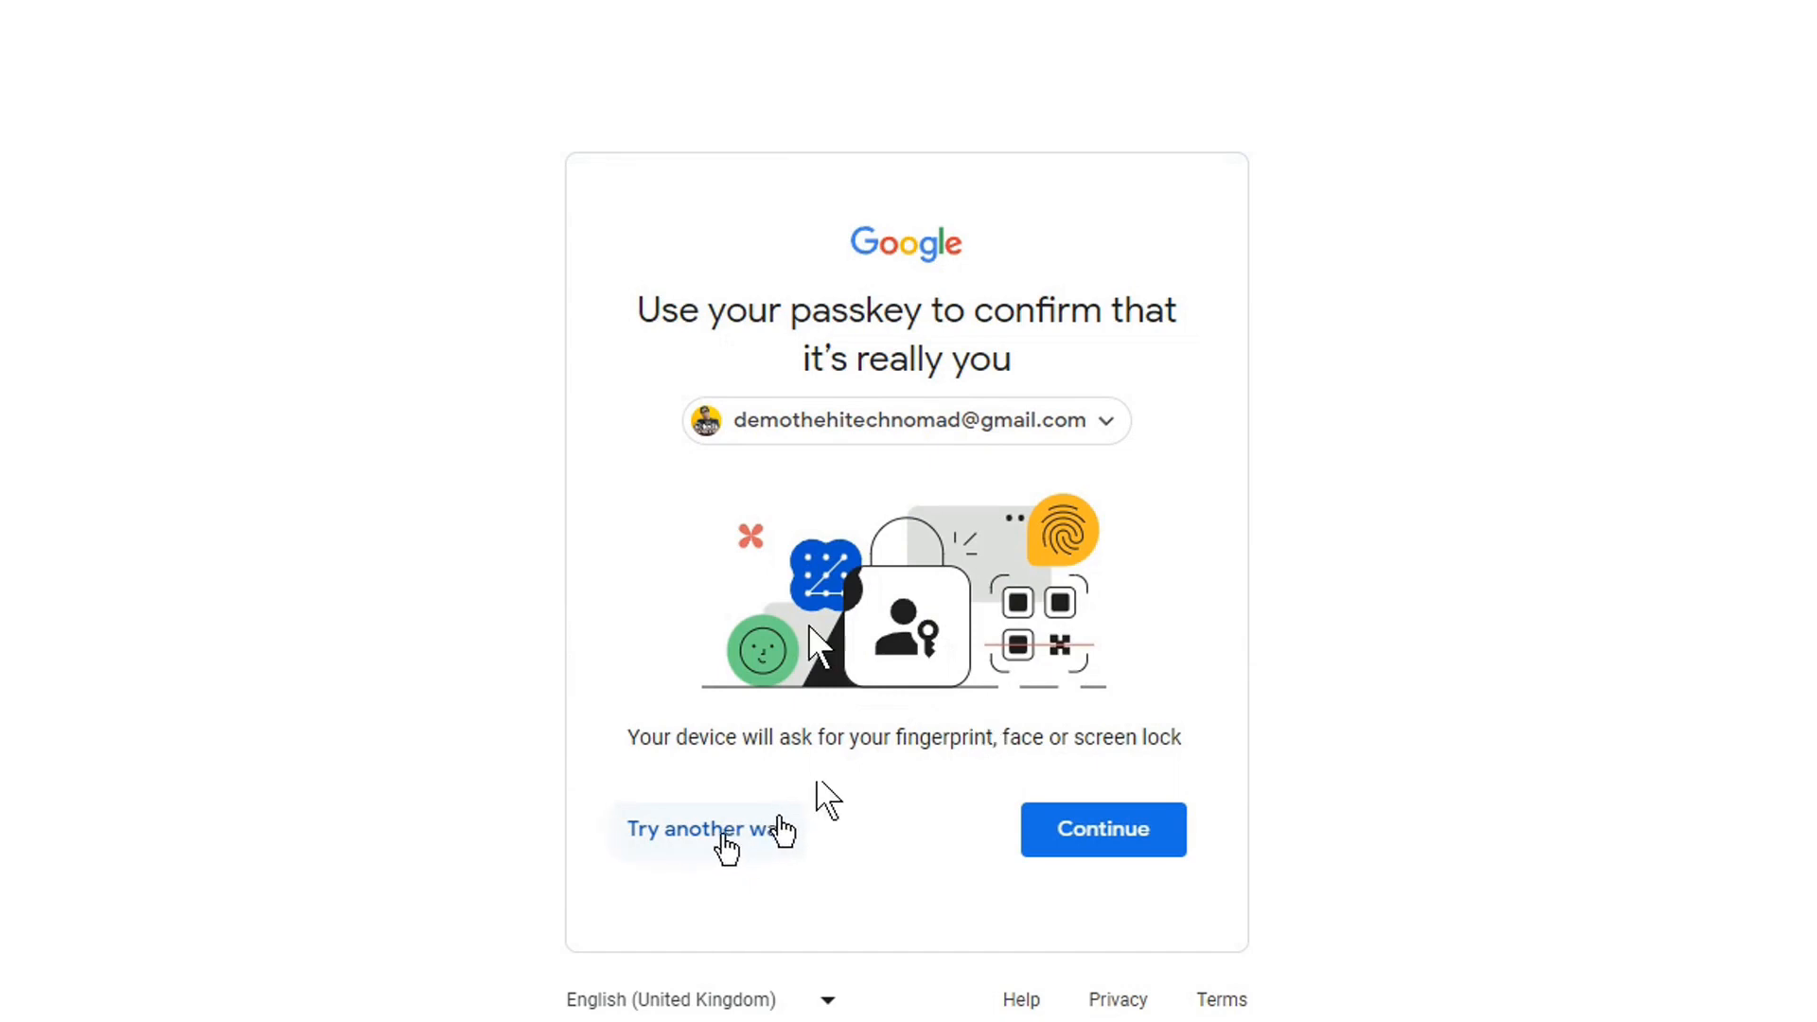
{"action": "left_click", "coordinate": [698, 829]}
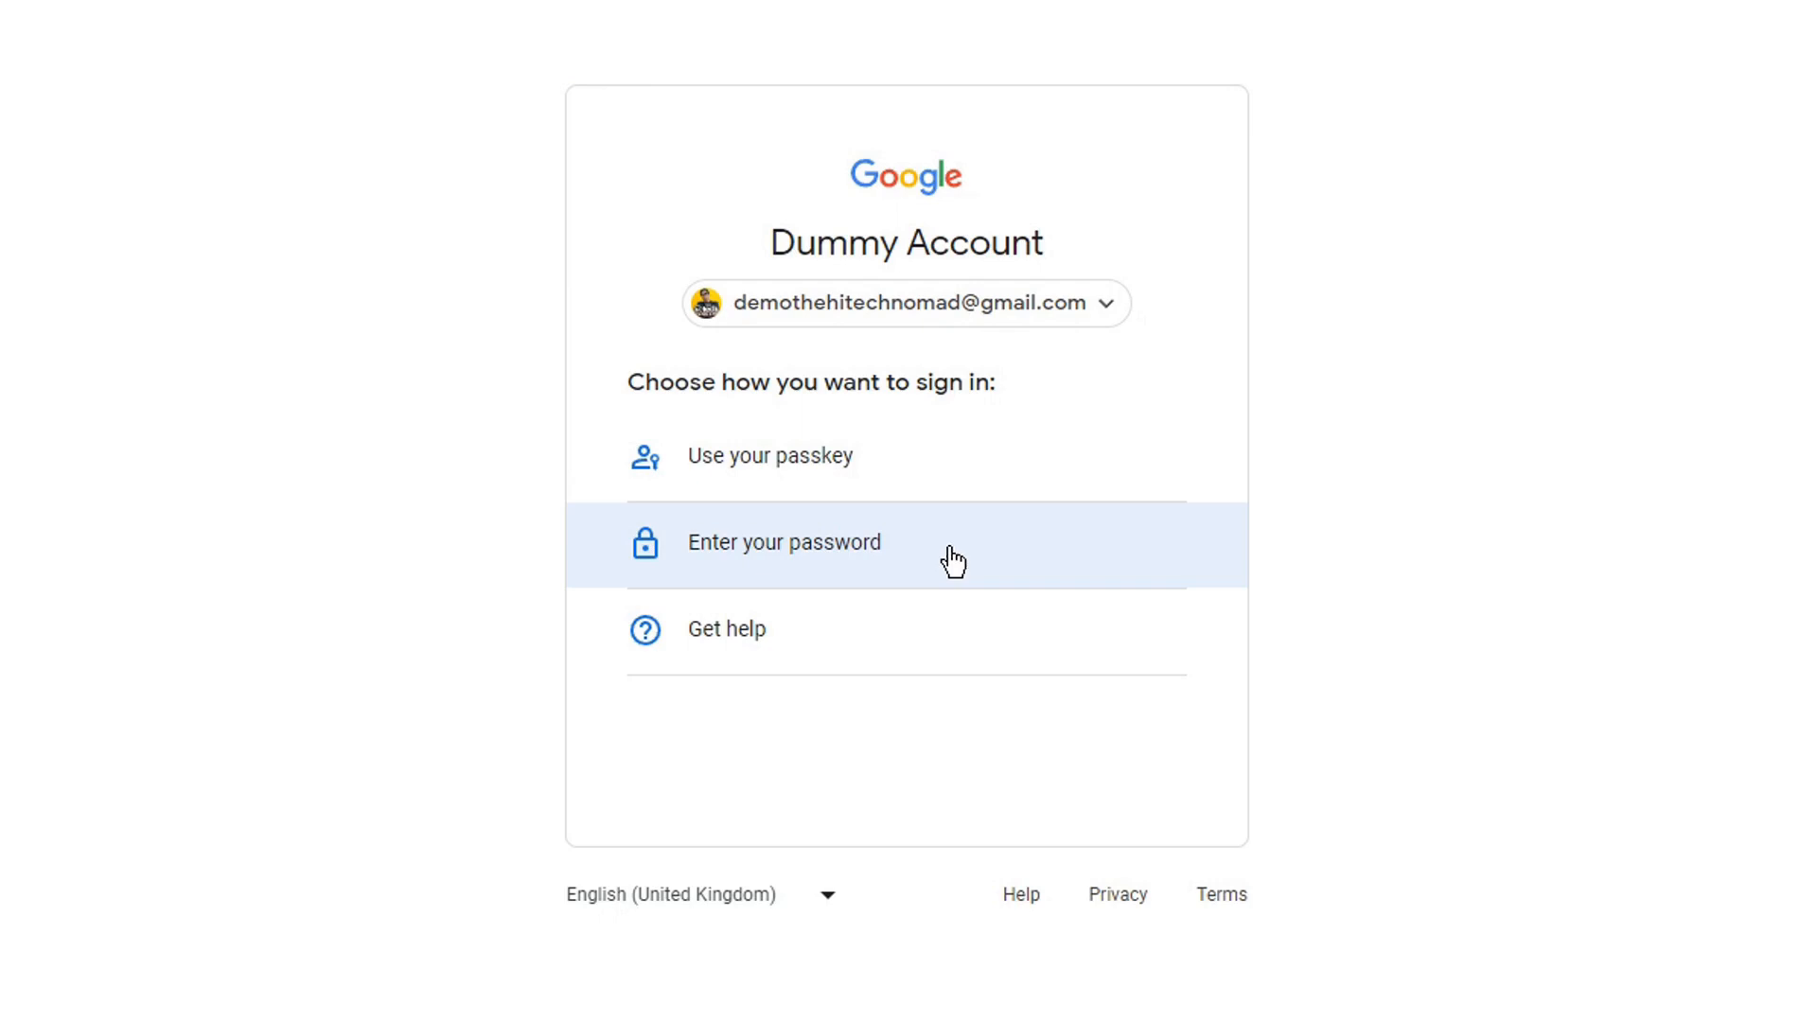
{"action": "mouse_move", "coordinate": [935, 517]}
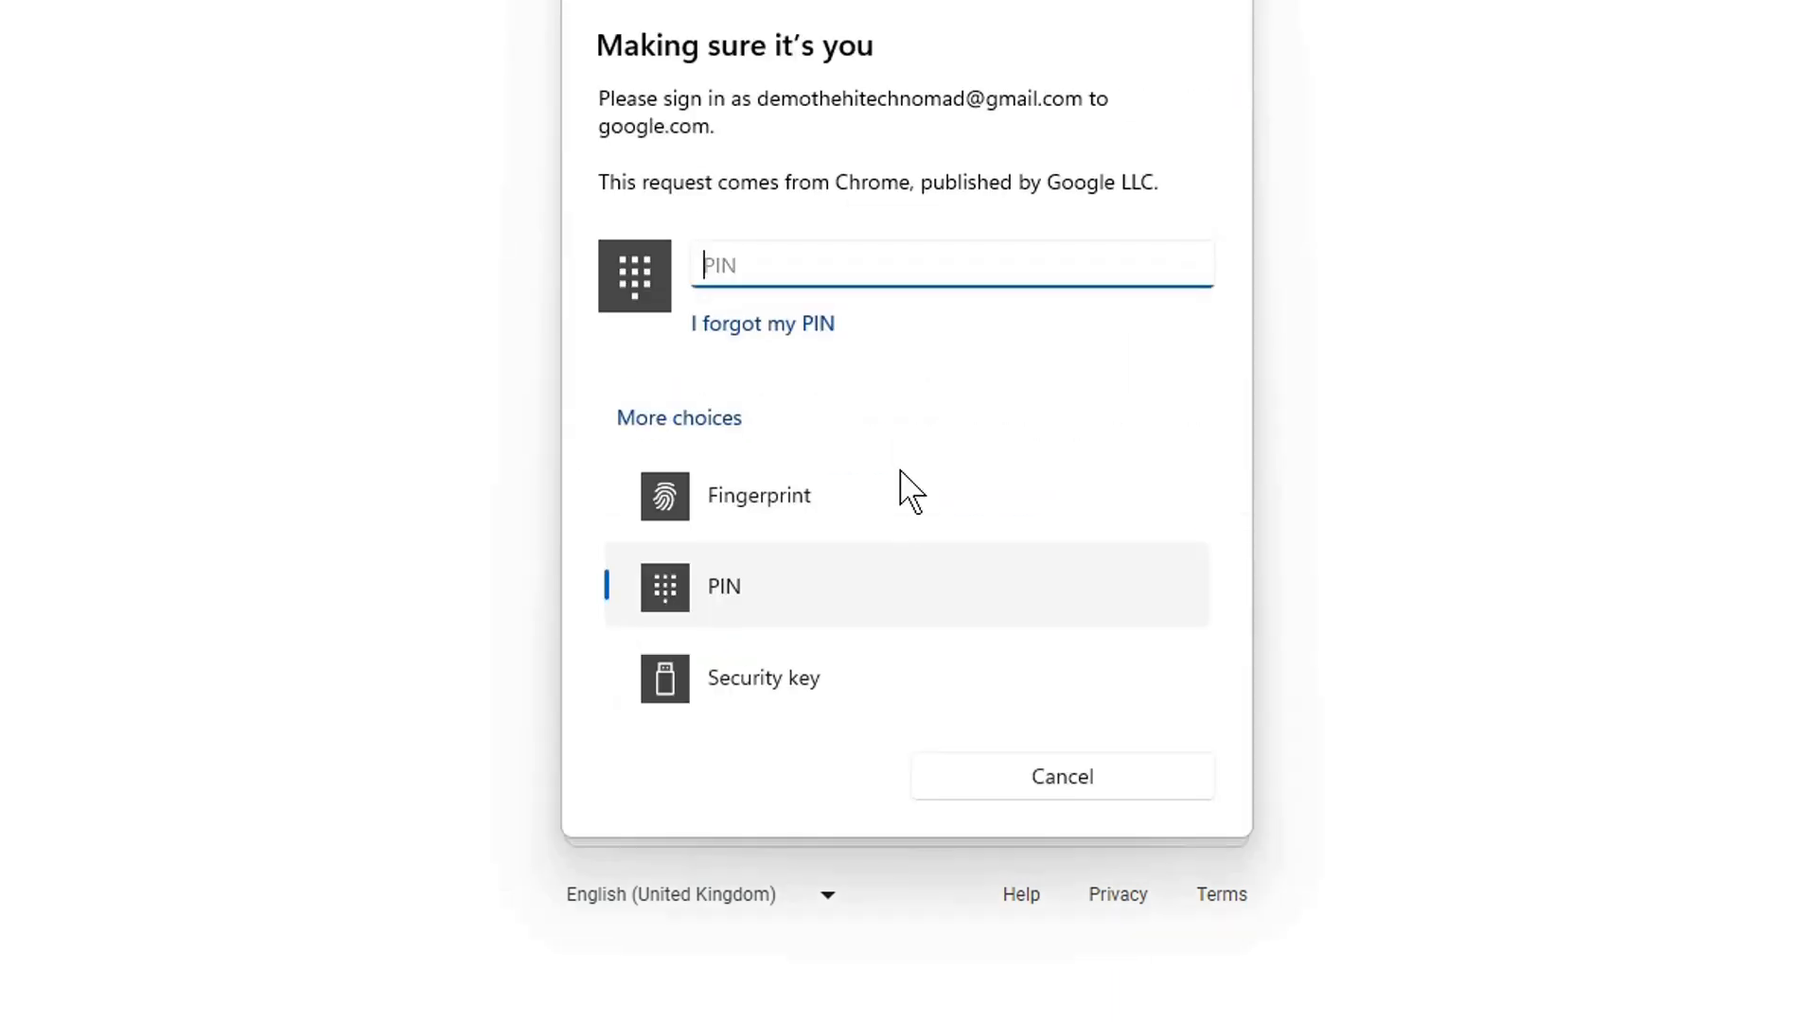
{"action": "mouse_move", "coordinate": [1020, 452]}
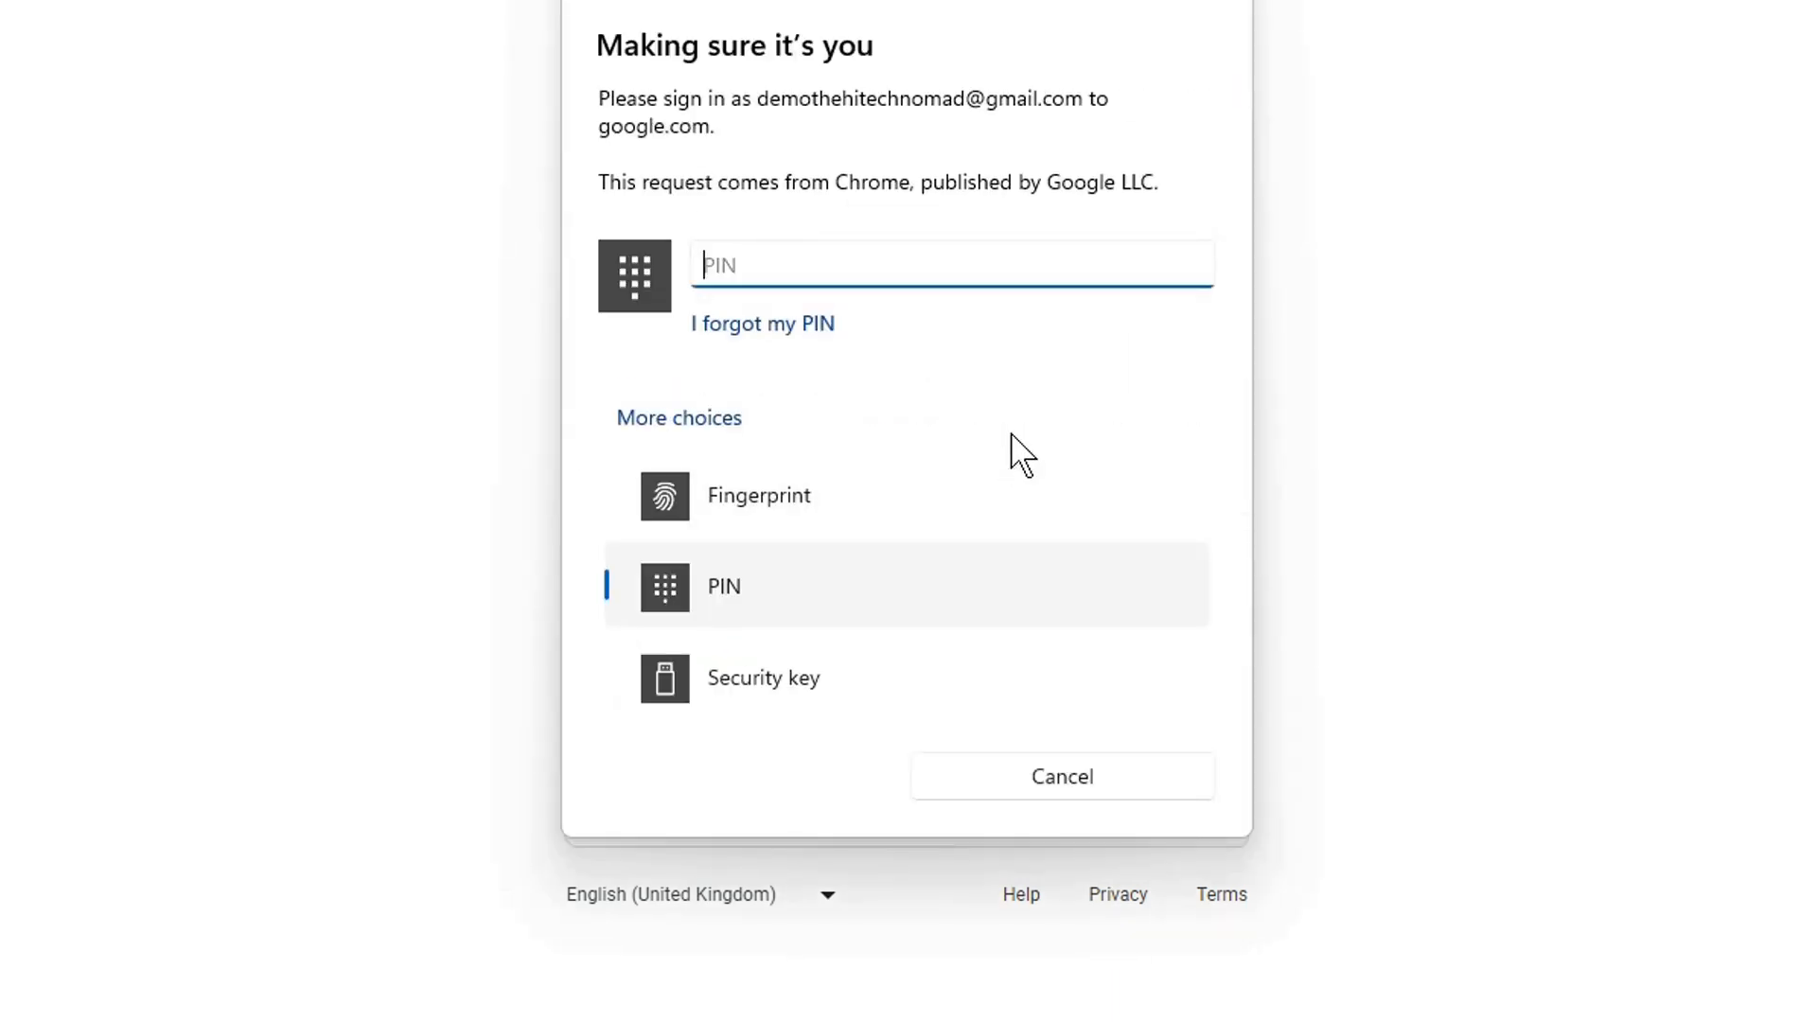